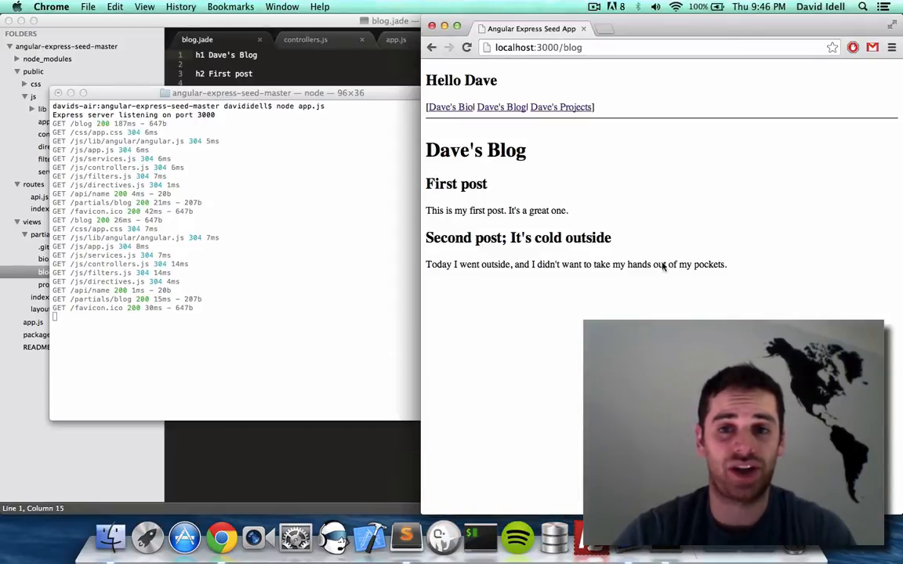
mouse_move(701, 160)
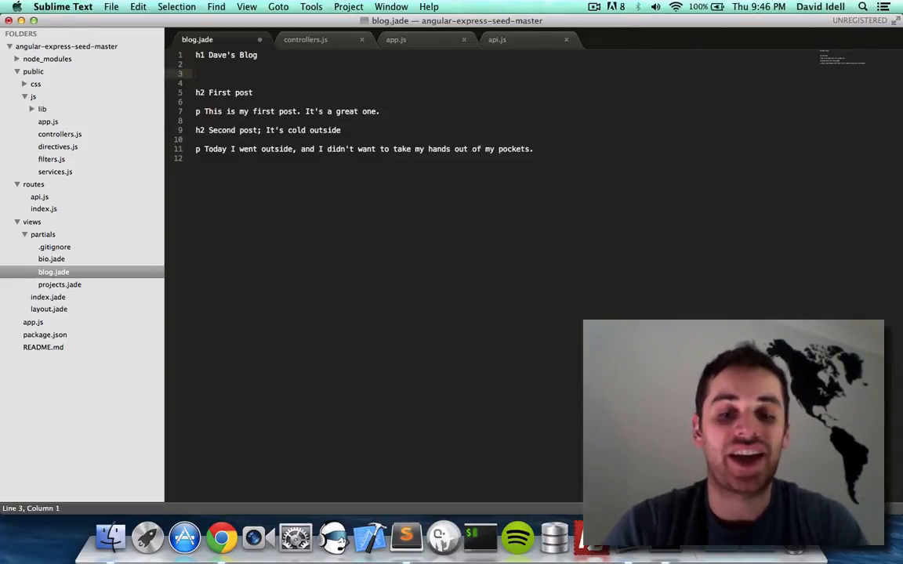
- Add a p block with textarea(rows=3, cols=50, ng-model='blogText') in blog.jade
text(p)
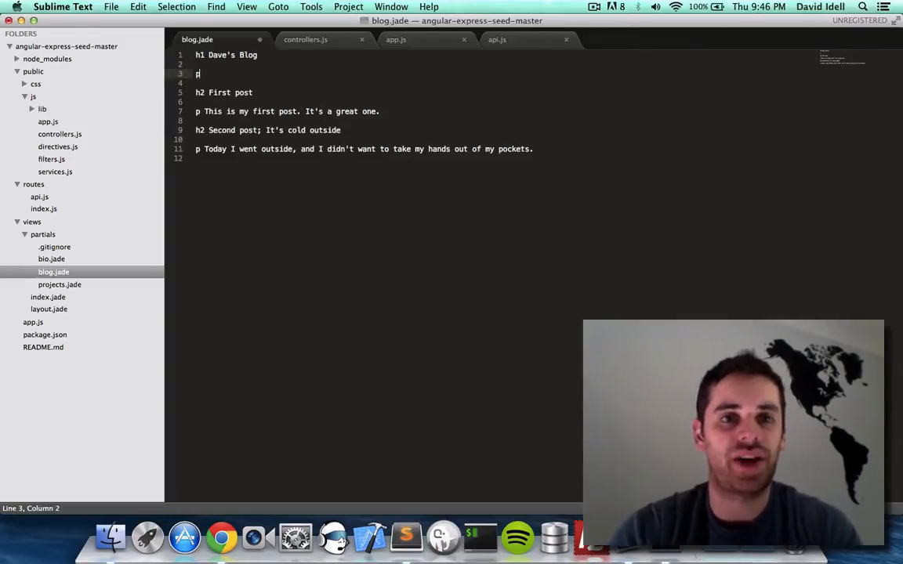
key(enter)
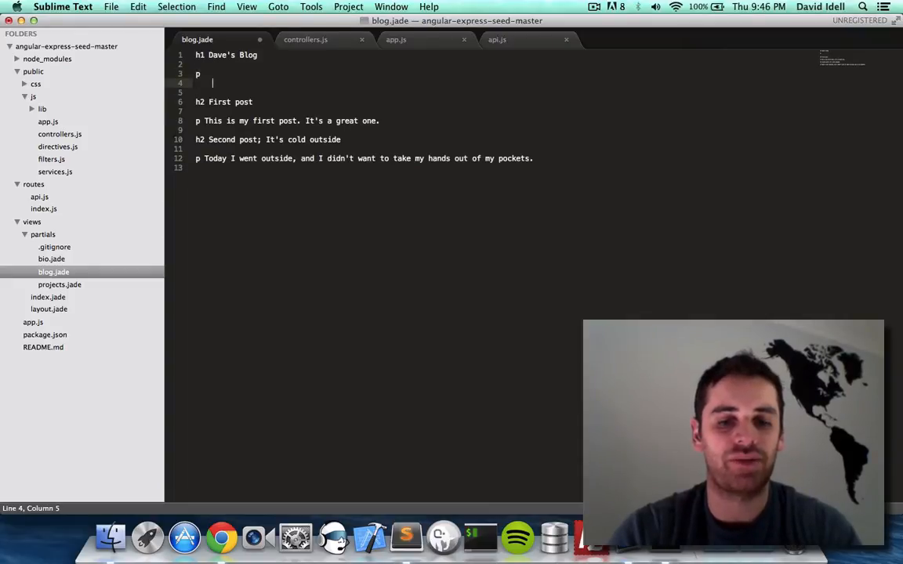
text(textarea()
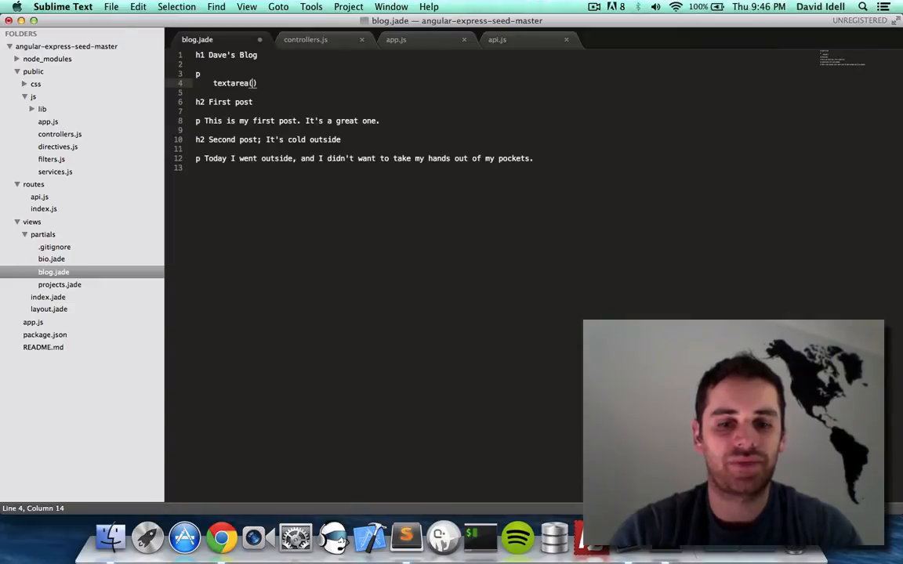
text(rows=3)
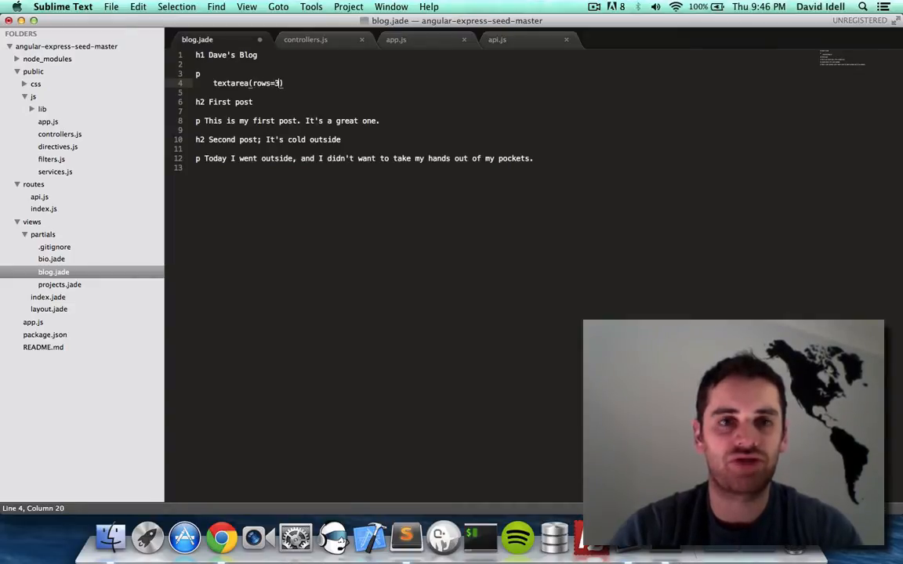
text(,cols)
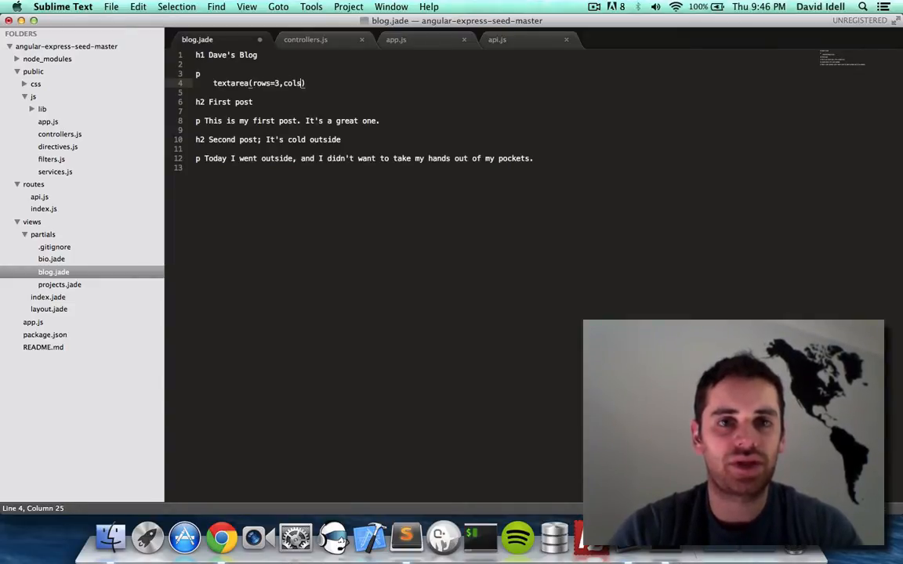
text(=50)
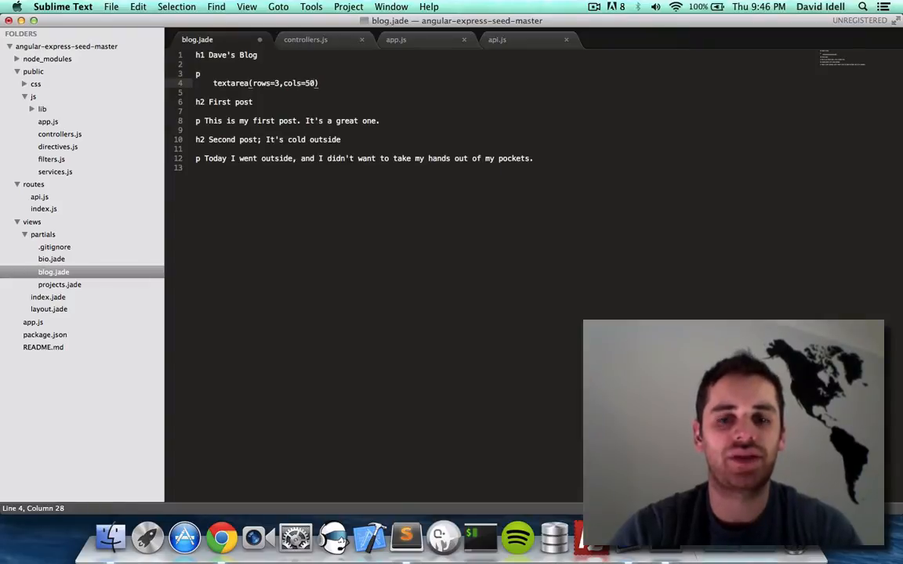
text(,r)
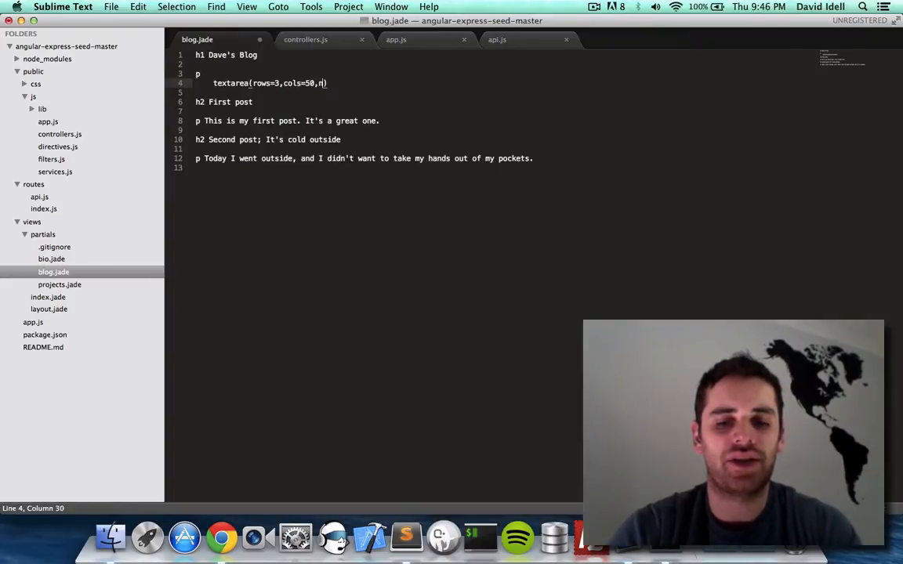
text(ng-model='blog)
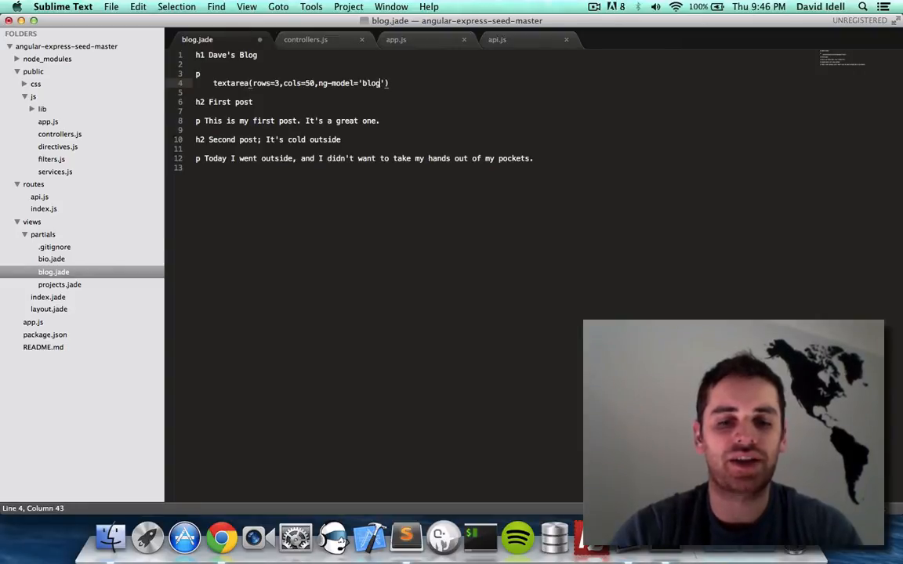
text(Text)
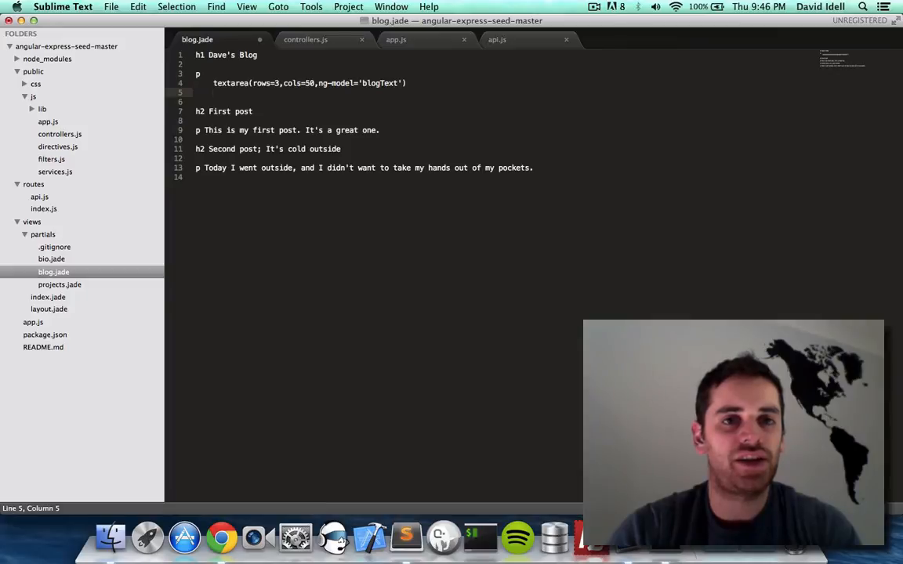
- Add a Submit button with ng-click='submitNewBlogPost()' below the textarea
text(button)
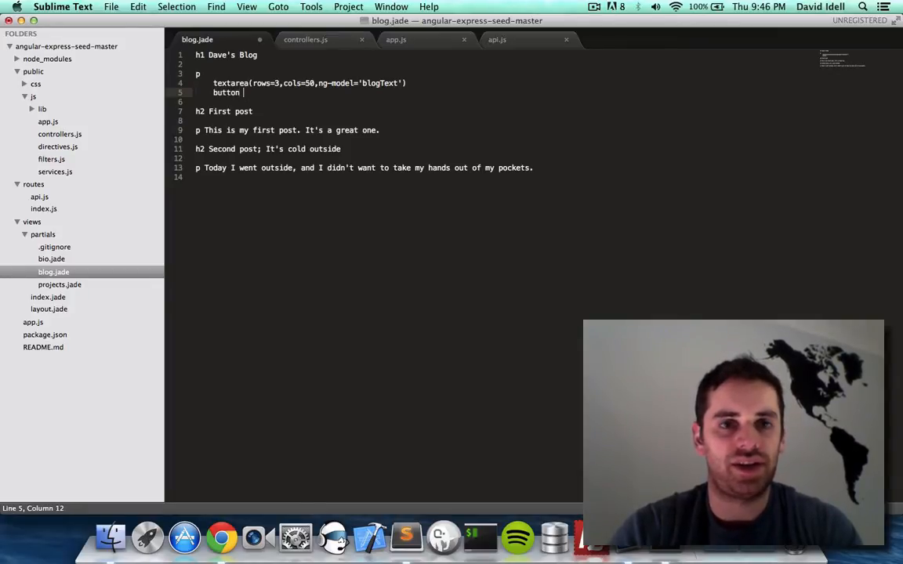
text(())
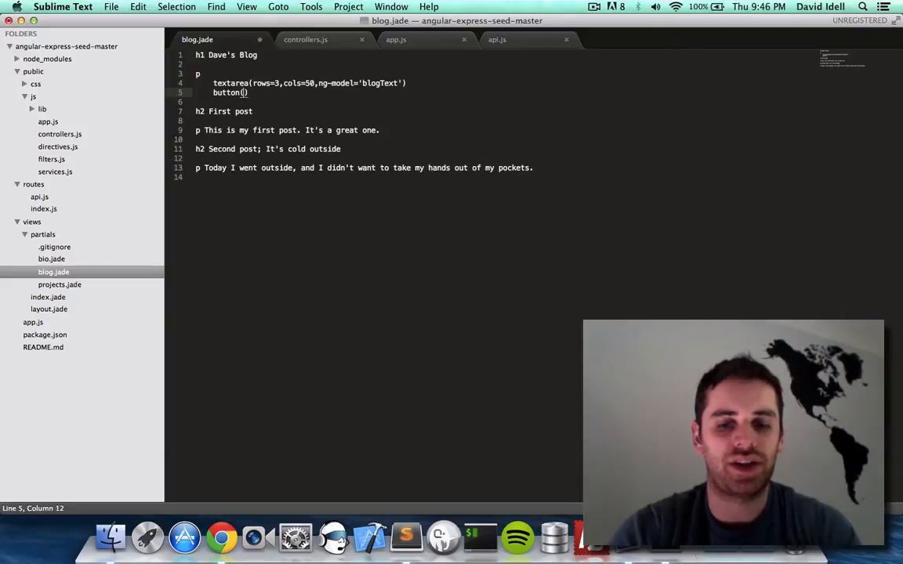
text(ng-click)
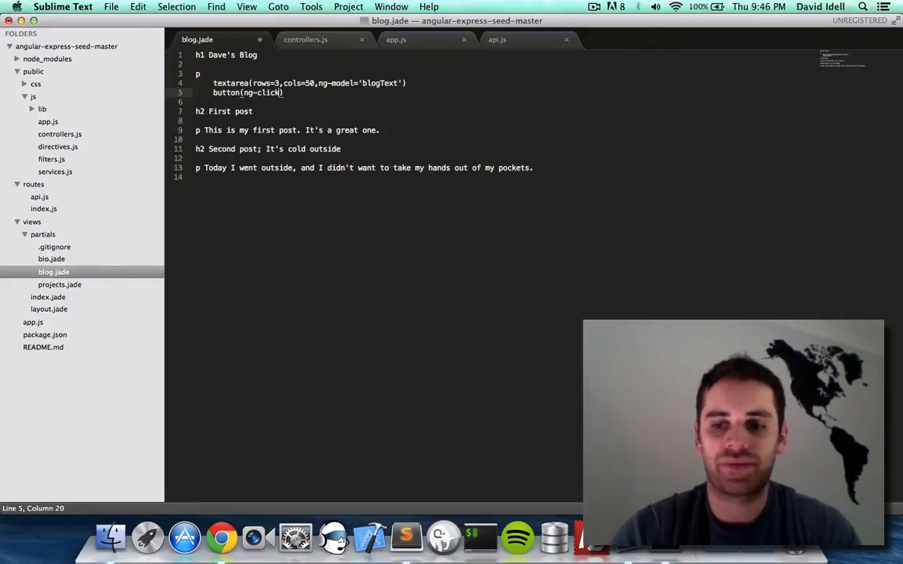
text(submit')
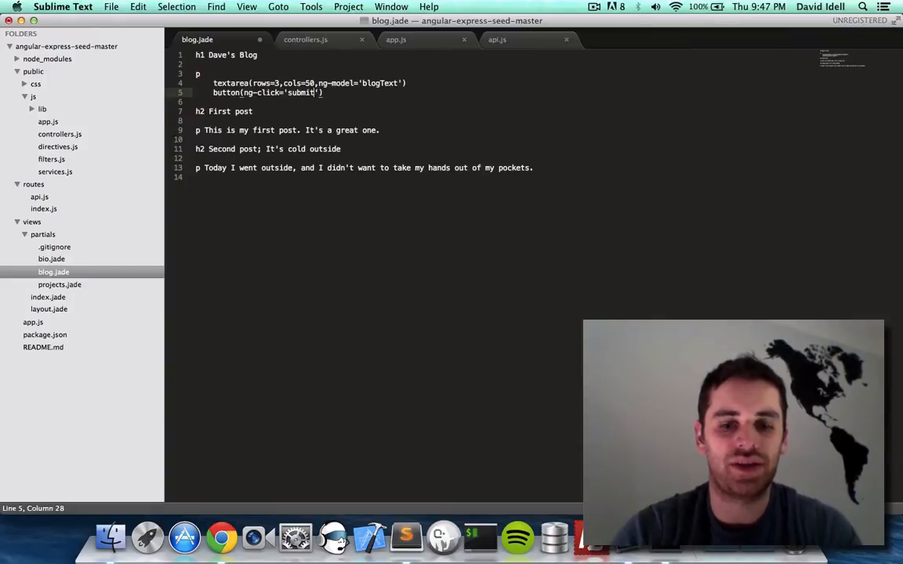
text(NewBlogPost)
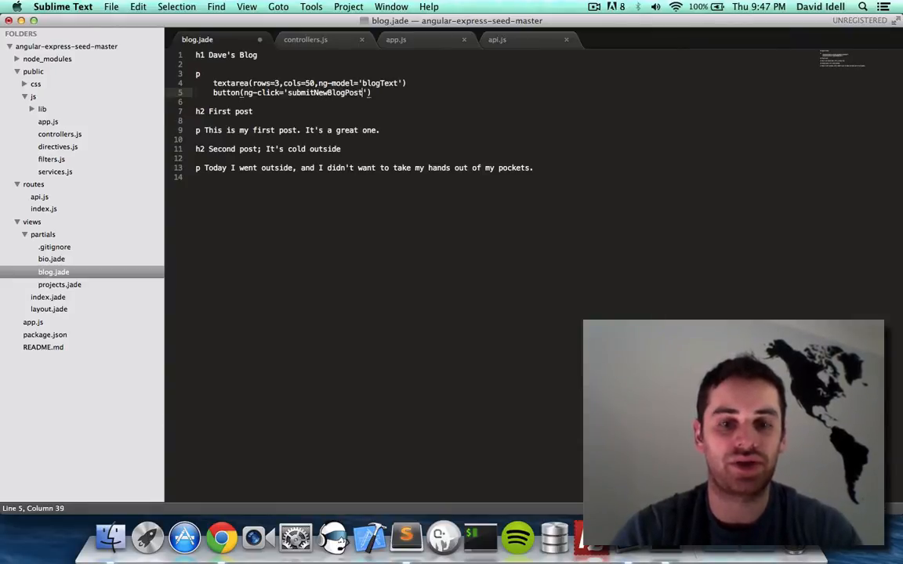
text(())
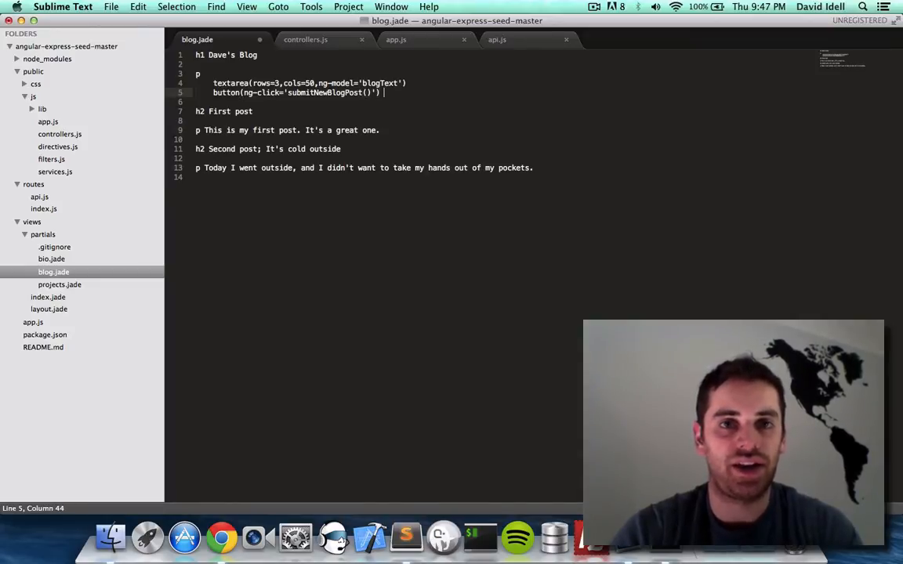
text(Submit)
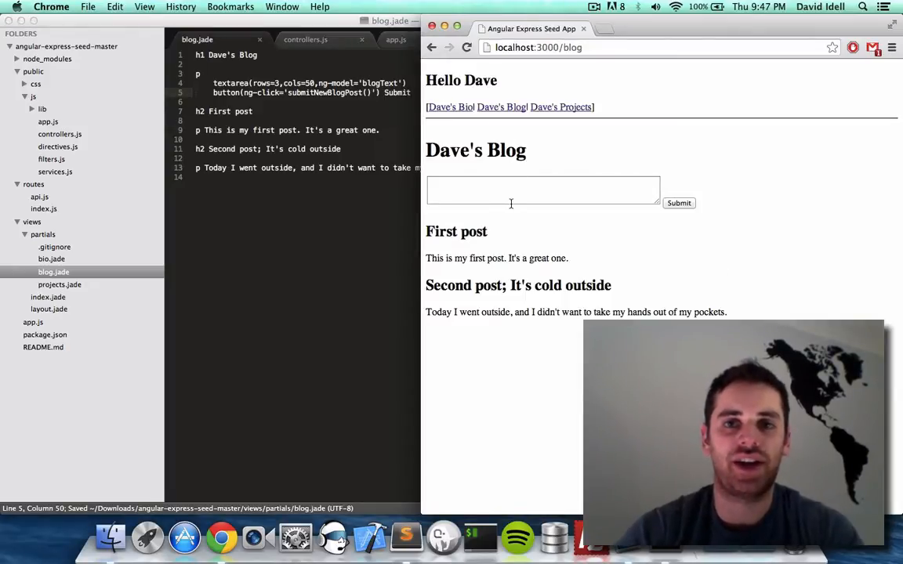
- Enter test text 'asdfasdf' into the blog page's new text box
text(asdfasdf)
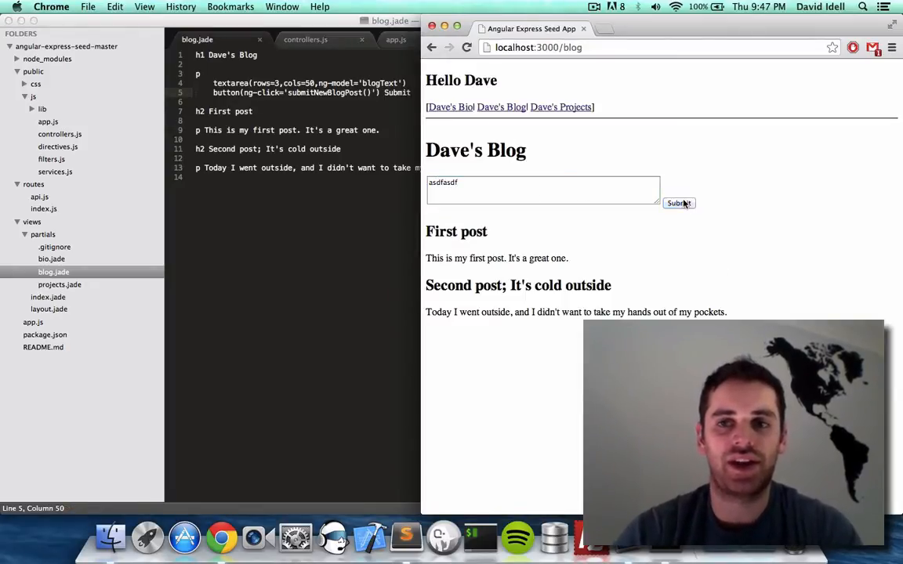
mouse_move(380, 207)
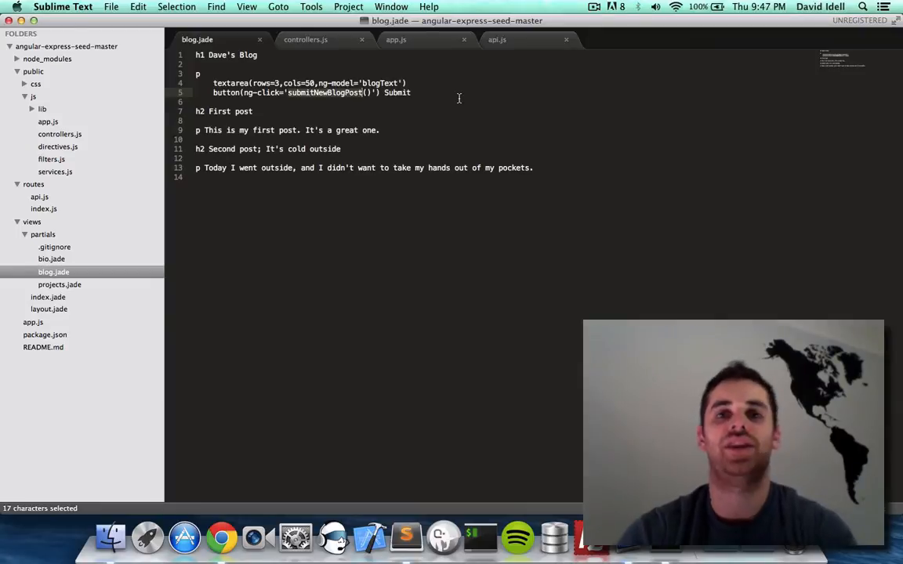
- Copy the empty BioCtrl block in controllers.js and paste it below as BlogCtrl
click(138, 6)
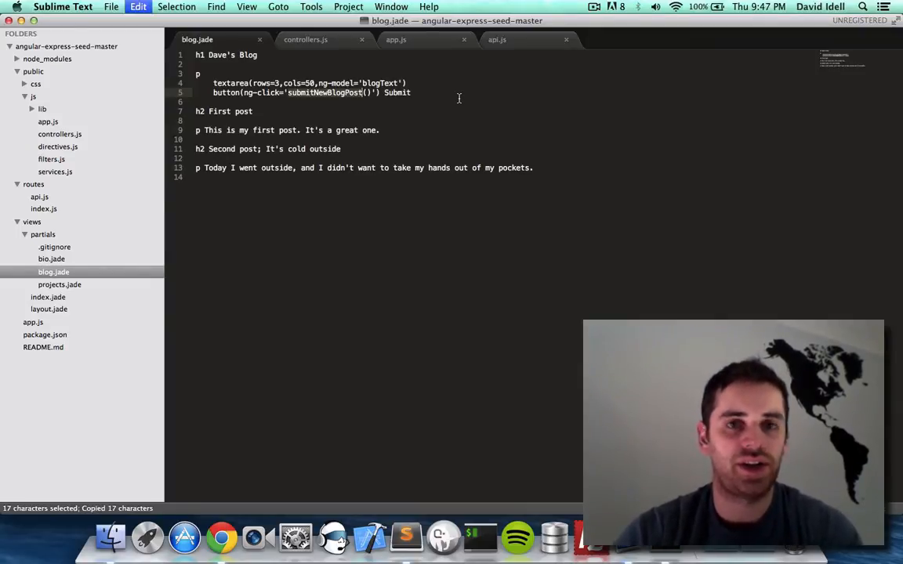
click(305, 39)
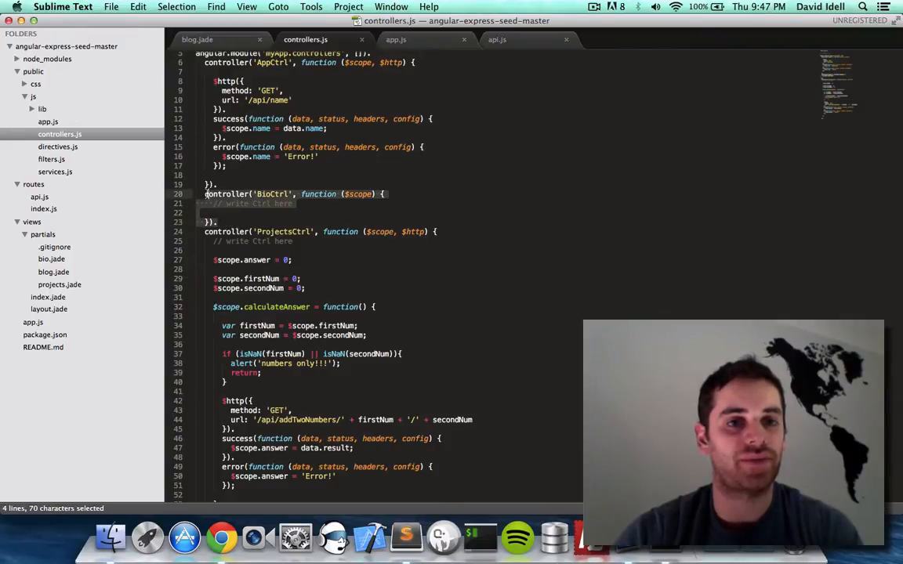
key(cmd+c)
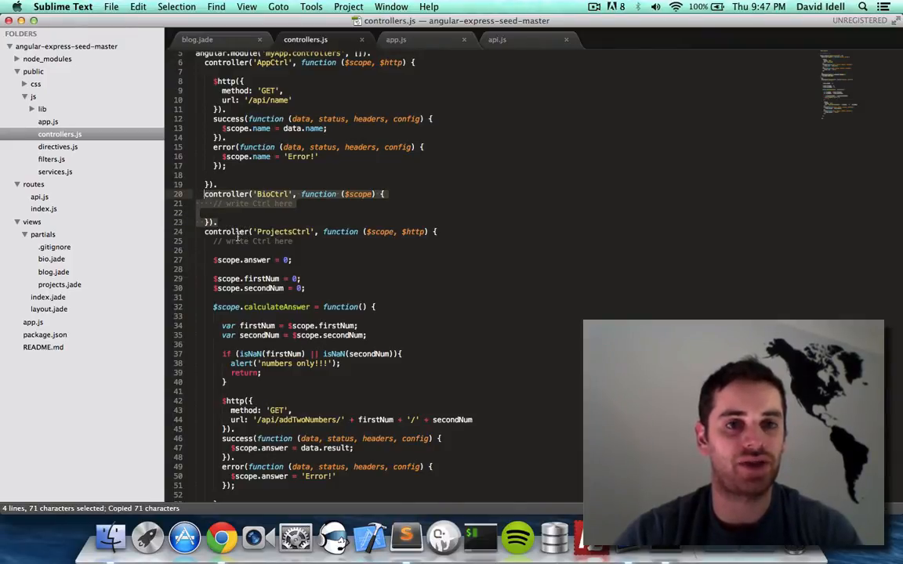
click(219, 222)
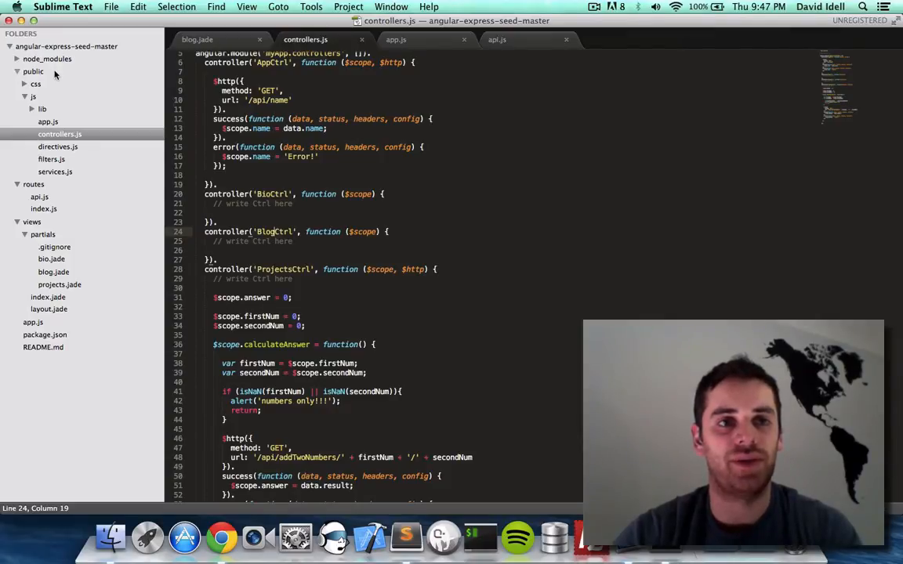
click(47, 122)
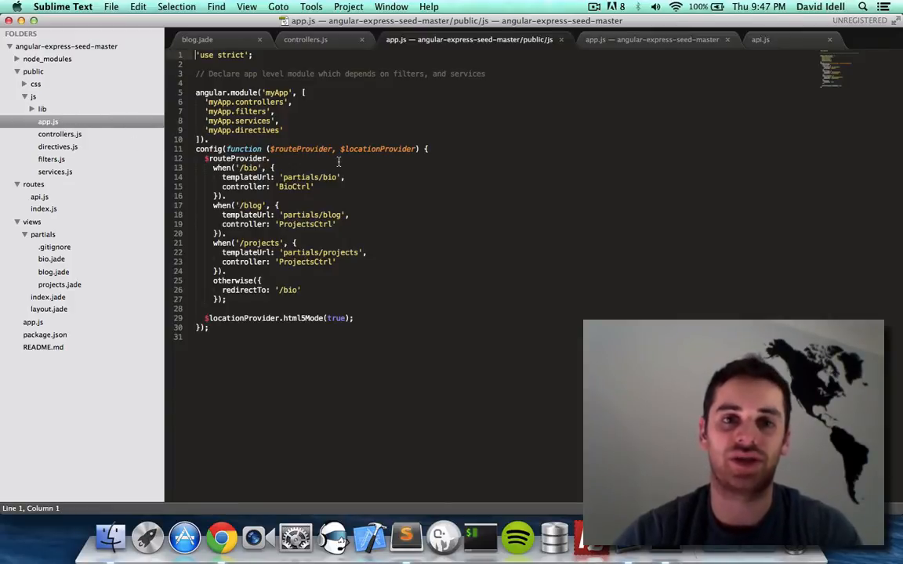
- Replace ProjectsCtrl with BlogCtrl on the client /blog route in app.js and save
click(652, 40)
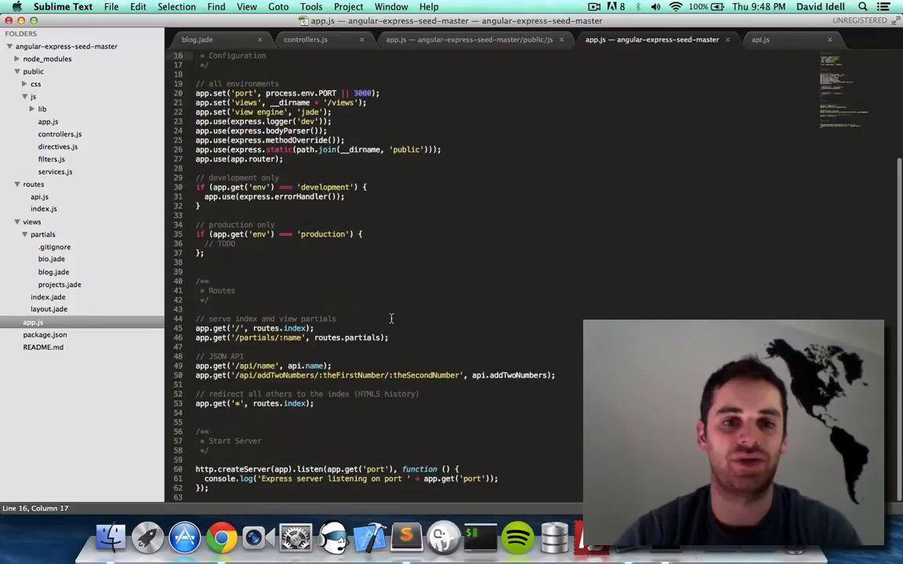
click(471, 40)
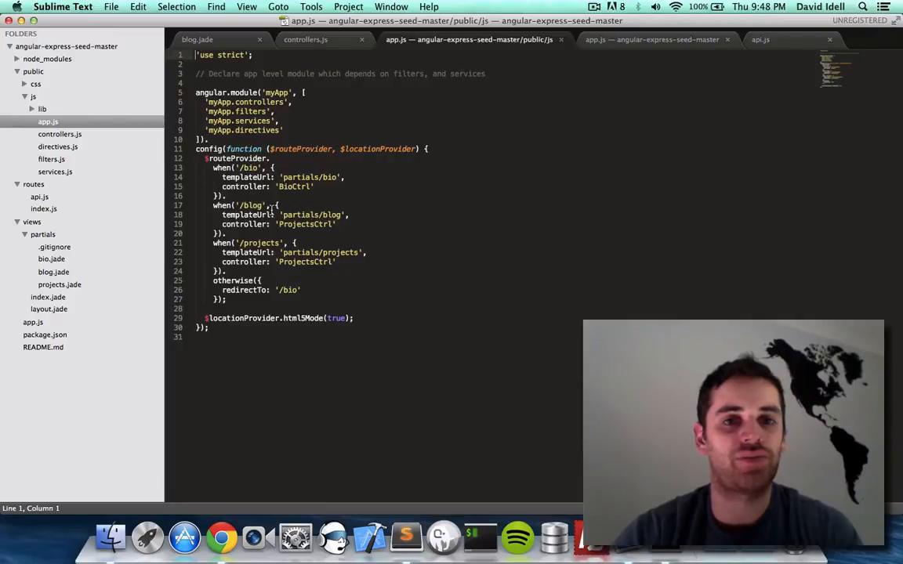
double_click(304, 224)
text(Blog)
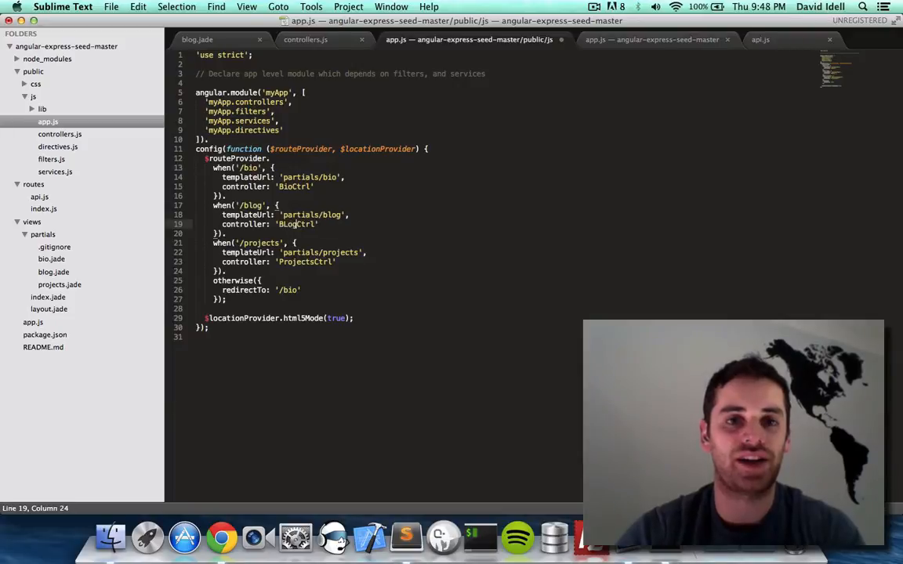
key(cmd+s)
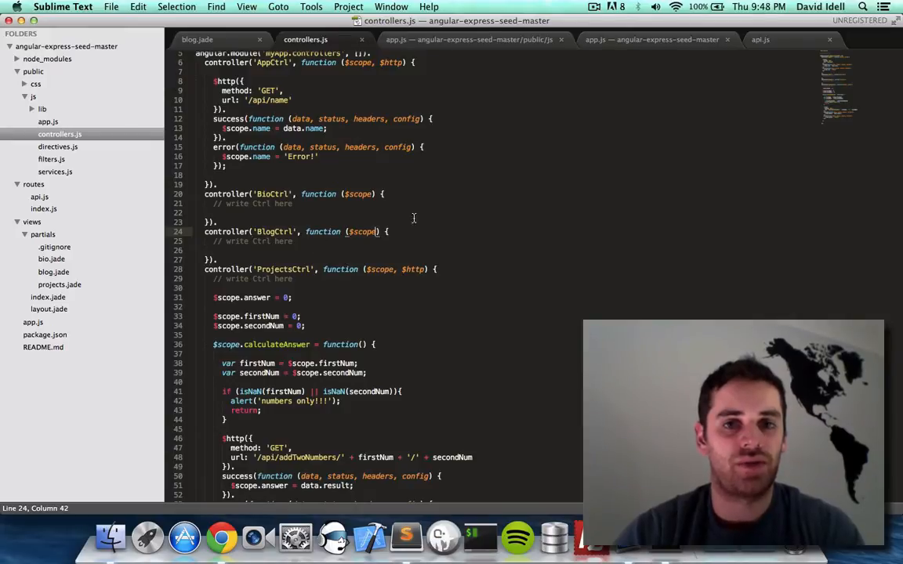
- Add $http to BlogCtrl's parameters after $scope and save controllers.js
text(, $http)
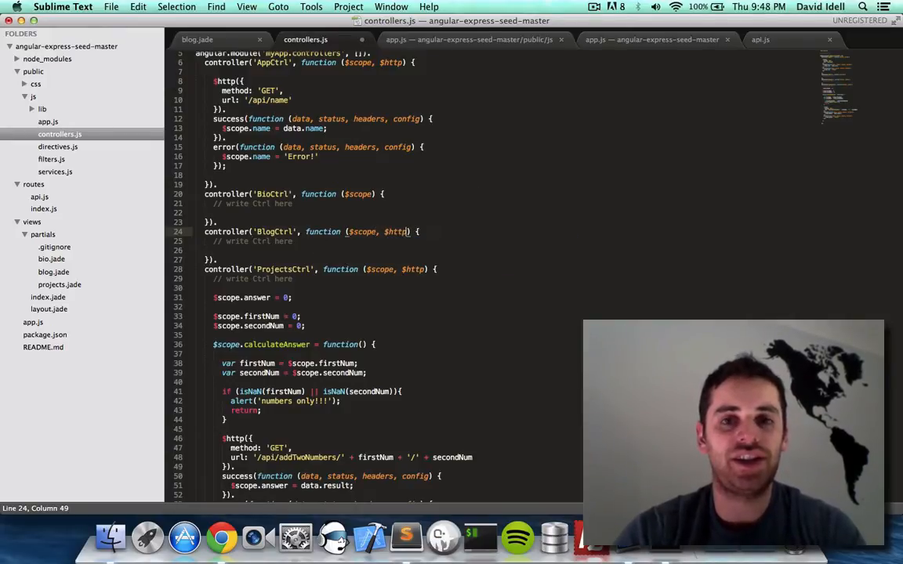
key(cmd+s)
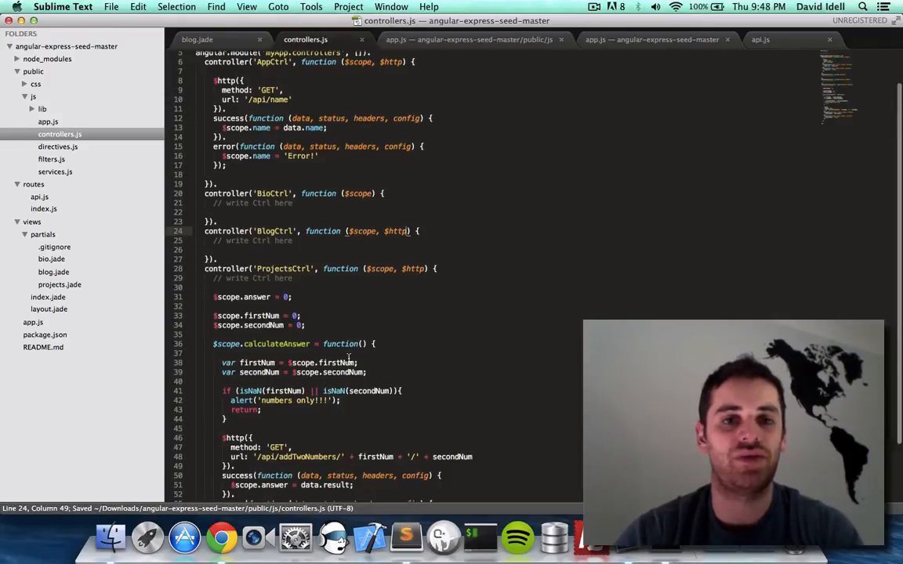
scroll(down, 3)
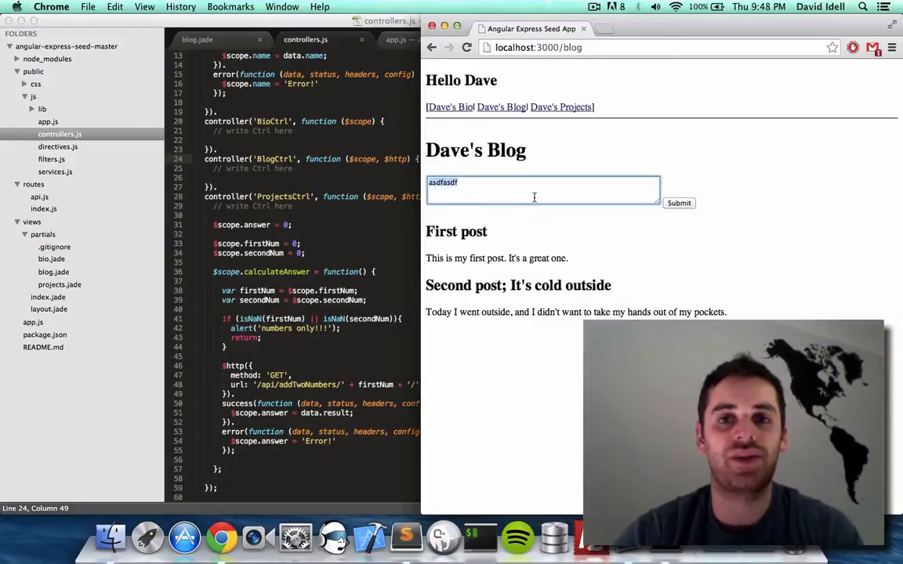
- Replace the textarea's test text with 'asdf'
text(asdf)
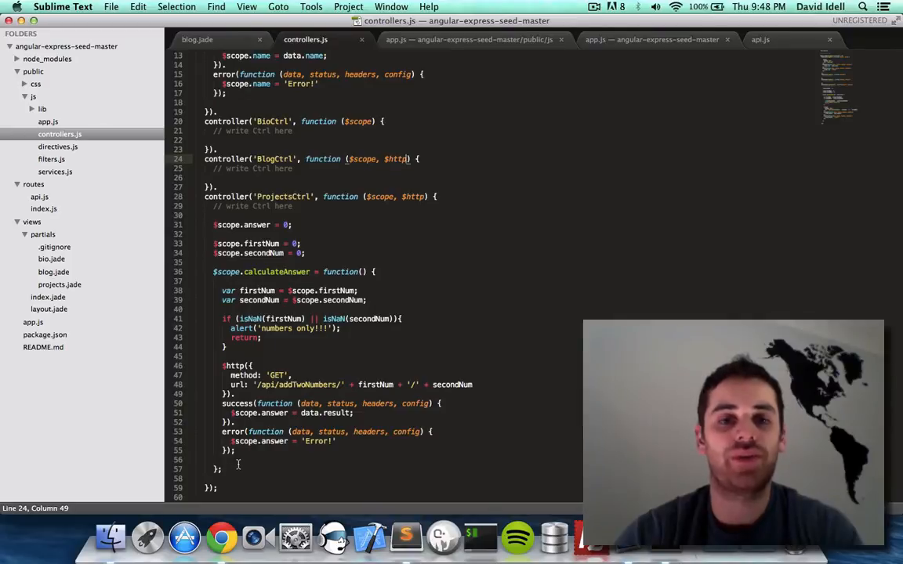
- Add $scope.submitNewBlogPost to BlogCtrl with the copied $http request set to POST
drag(222, 366, 235, 450)
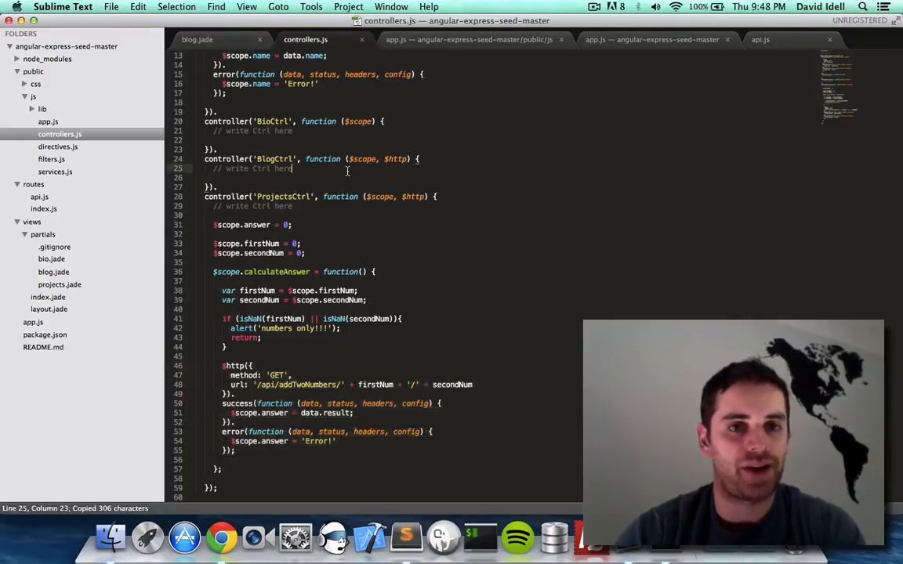
key(enter)
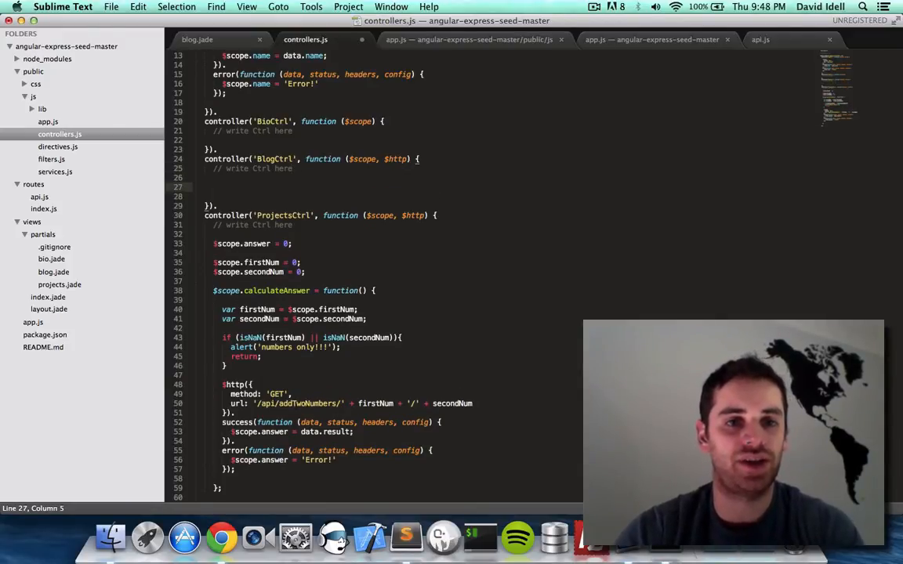
text($scope.submit)
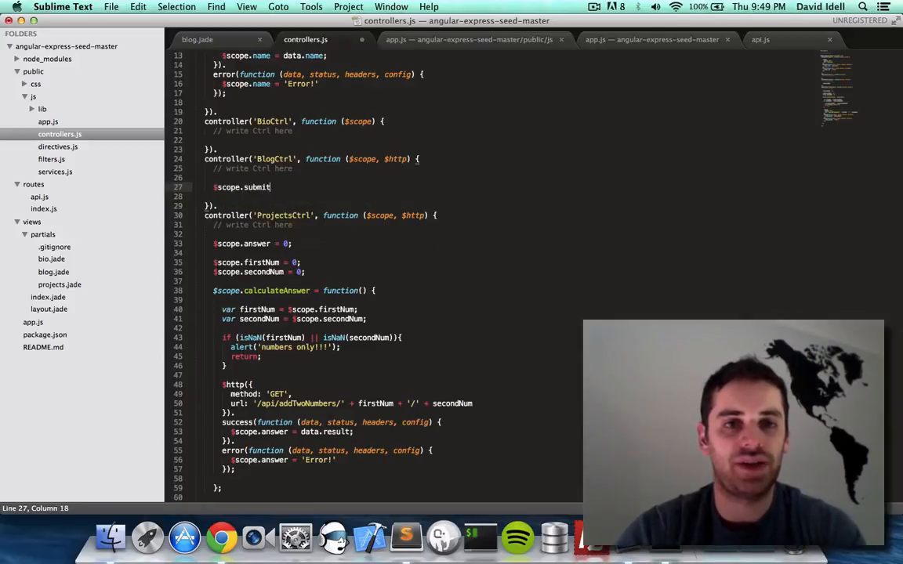
text(NewBlogPos)
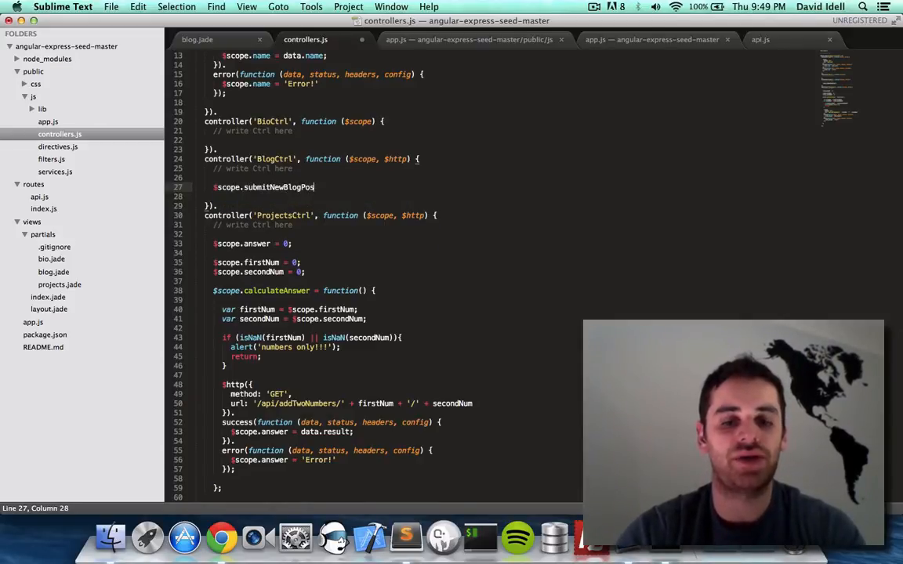
text(t())
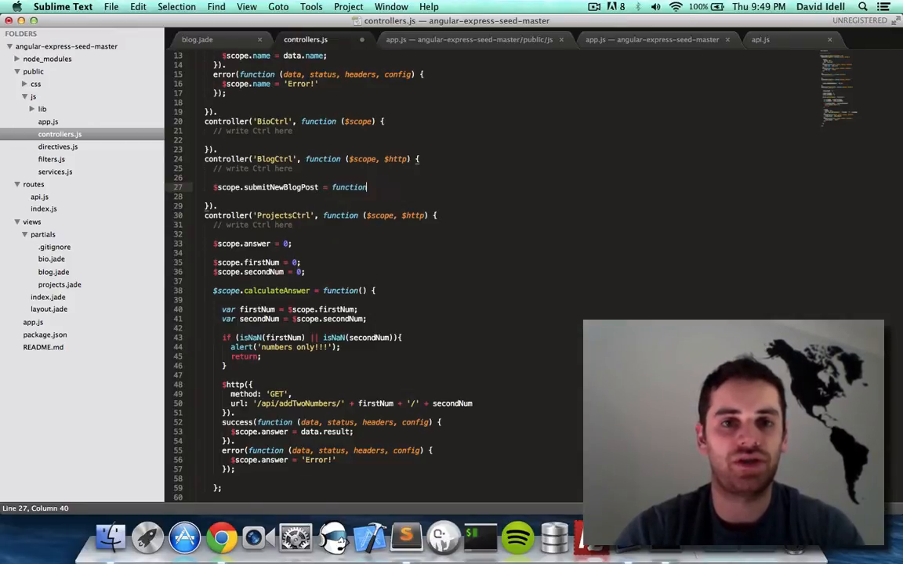
text(() {)
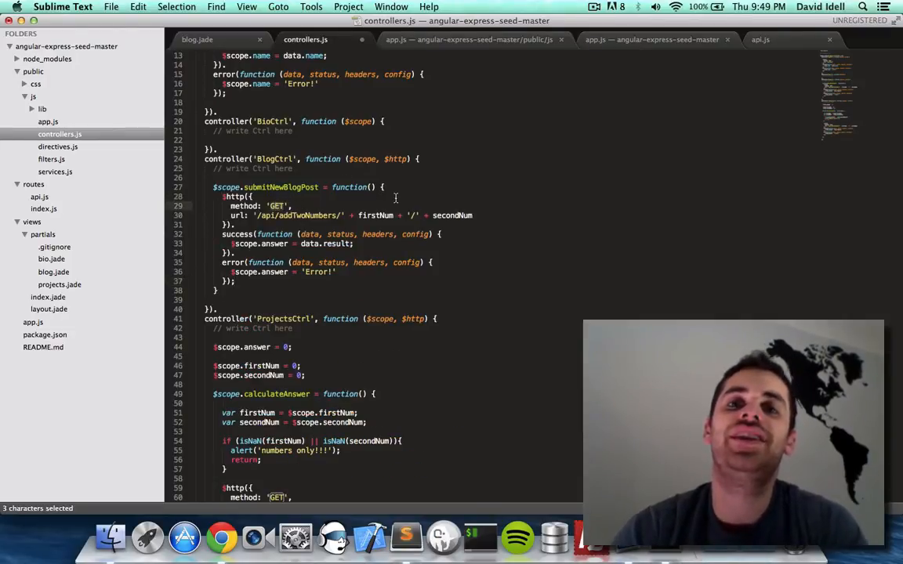
text(POST)
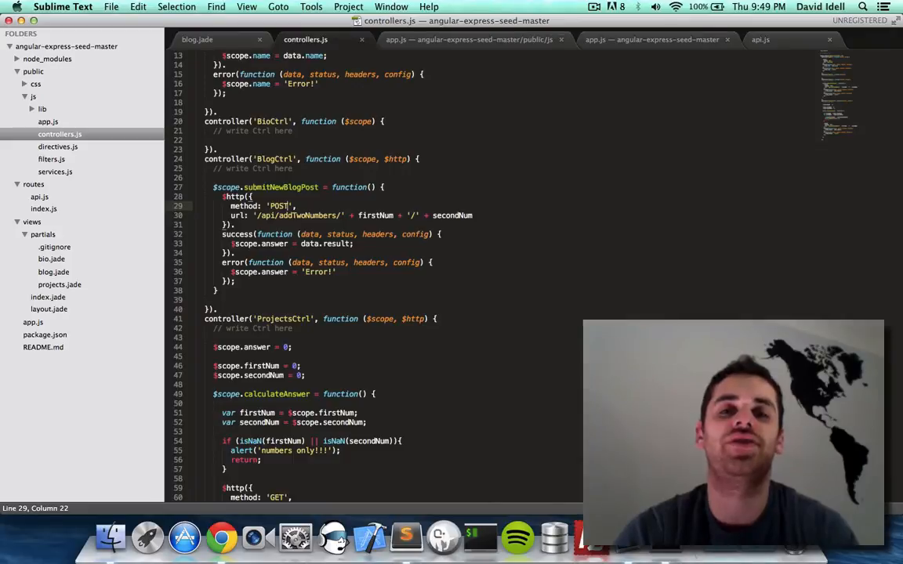
mouse_move(354, 217)
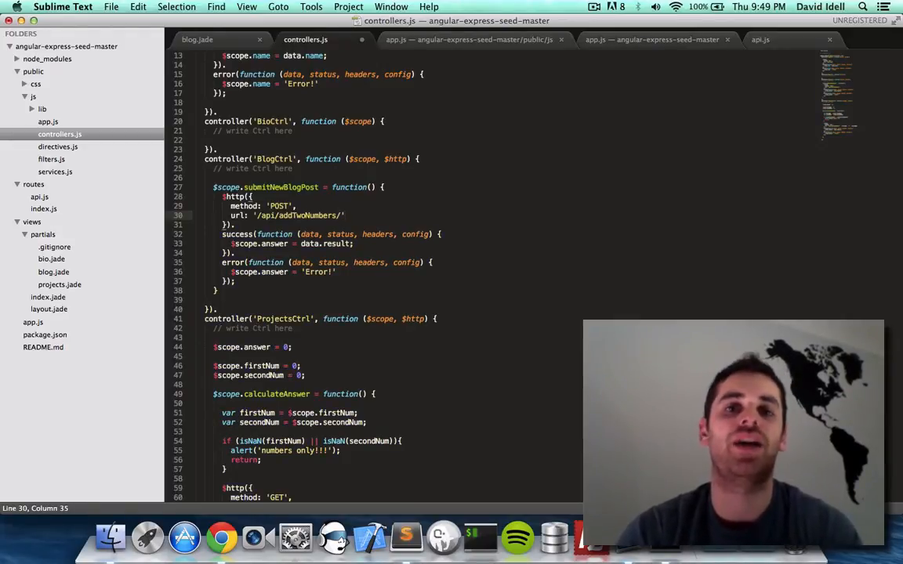
mouse_move(290, 212)
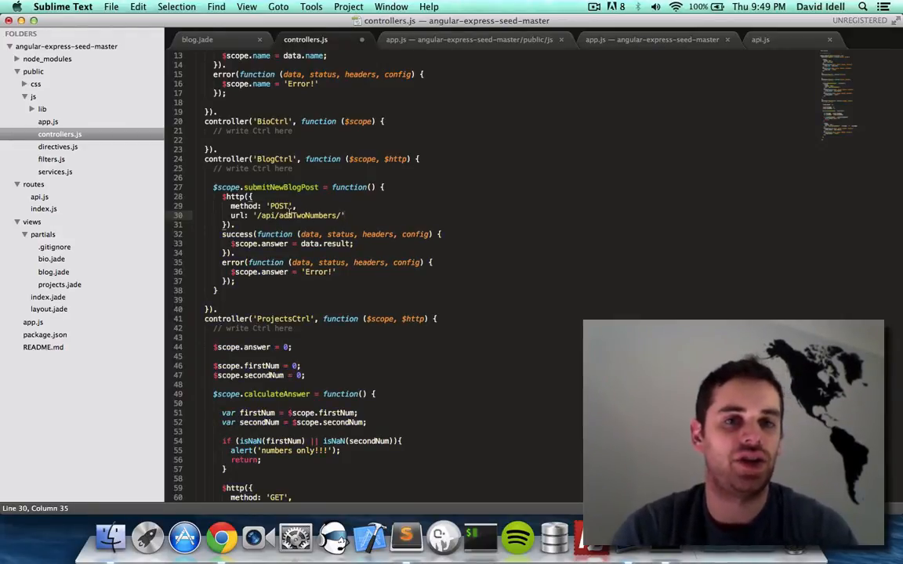
- Point the request url at /api/submitNewBlogPost and send {'blogText': $scope.blogText} as data
double_click(298, 214)
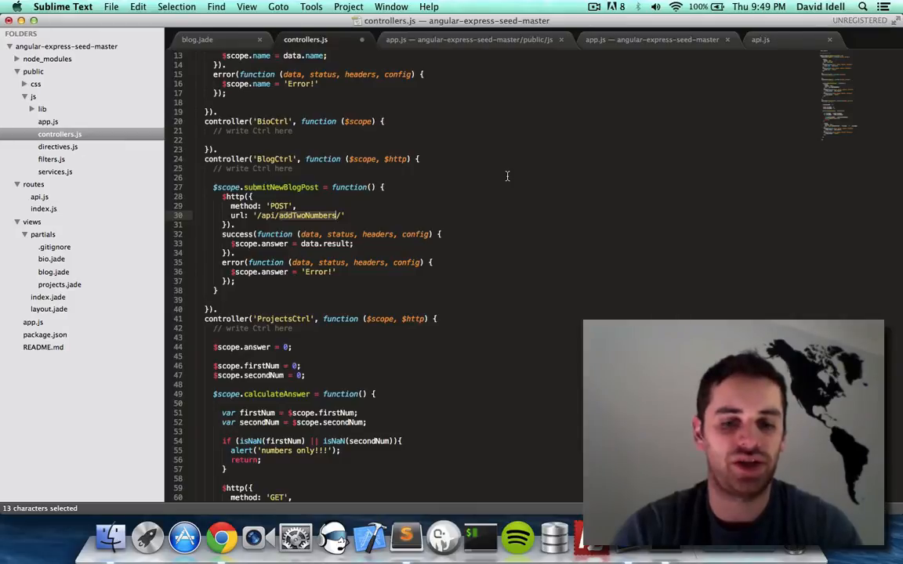
text(submitNewBlogPost)
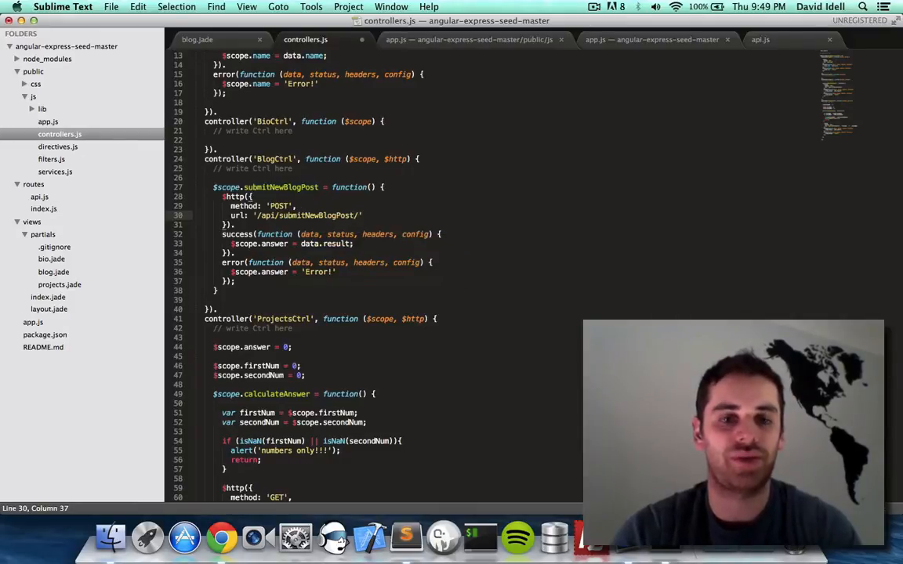
key(cmd+s)
text(}, )
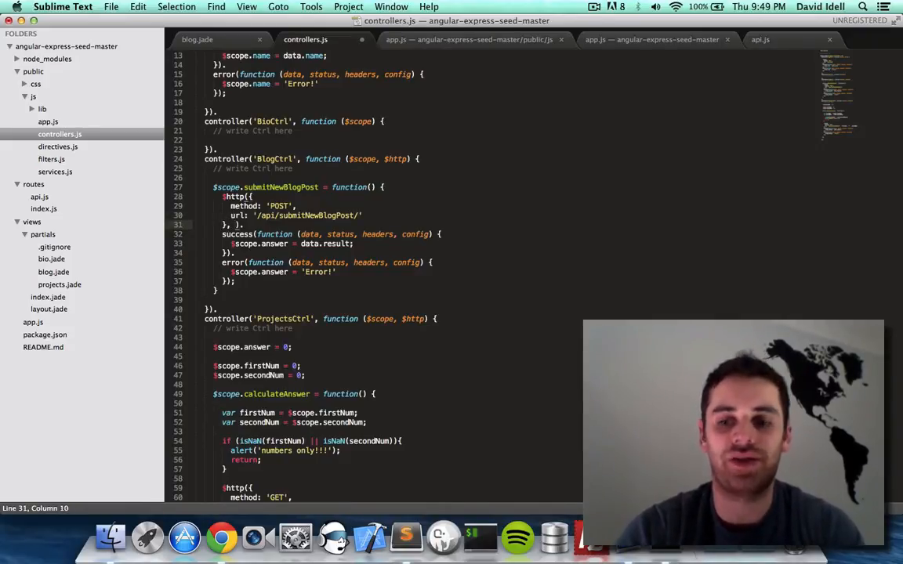
text(})
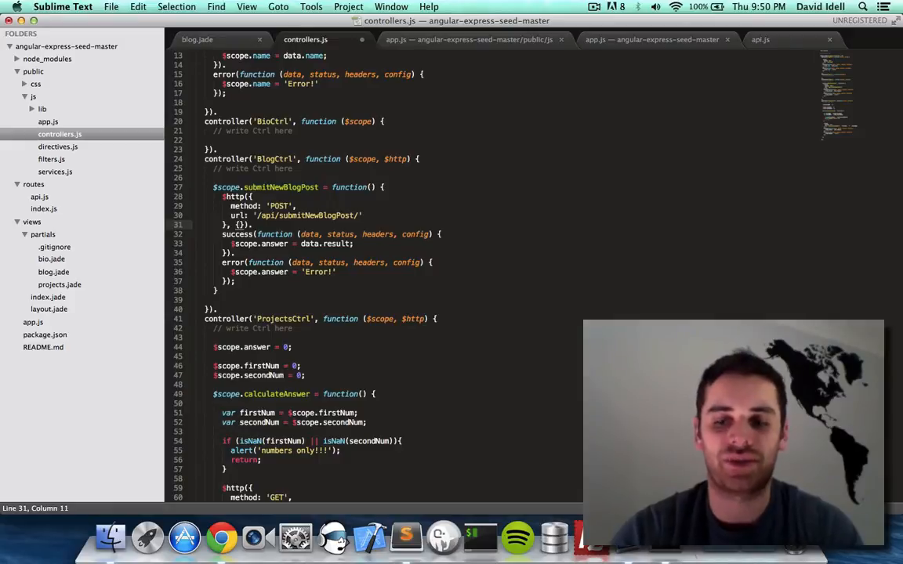
text(')
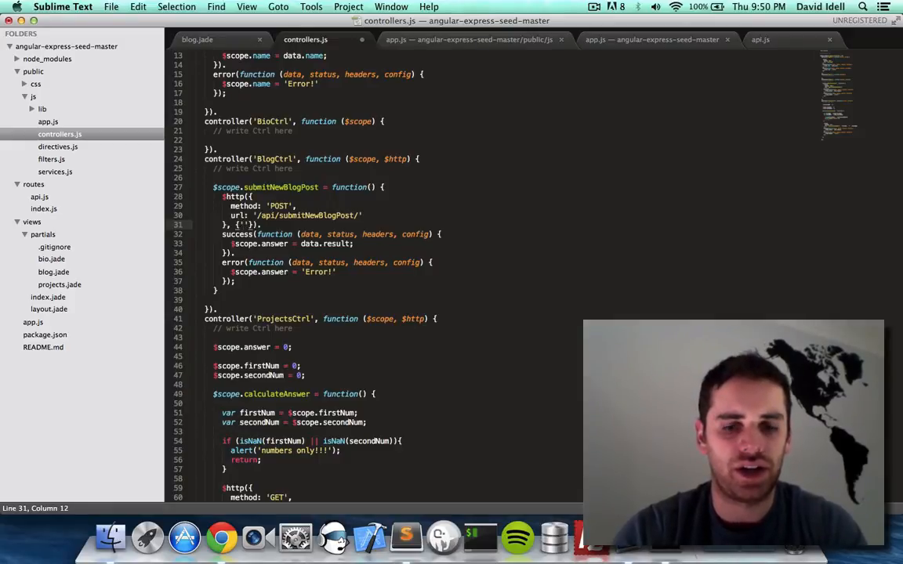
text(blogText)
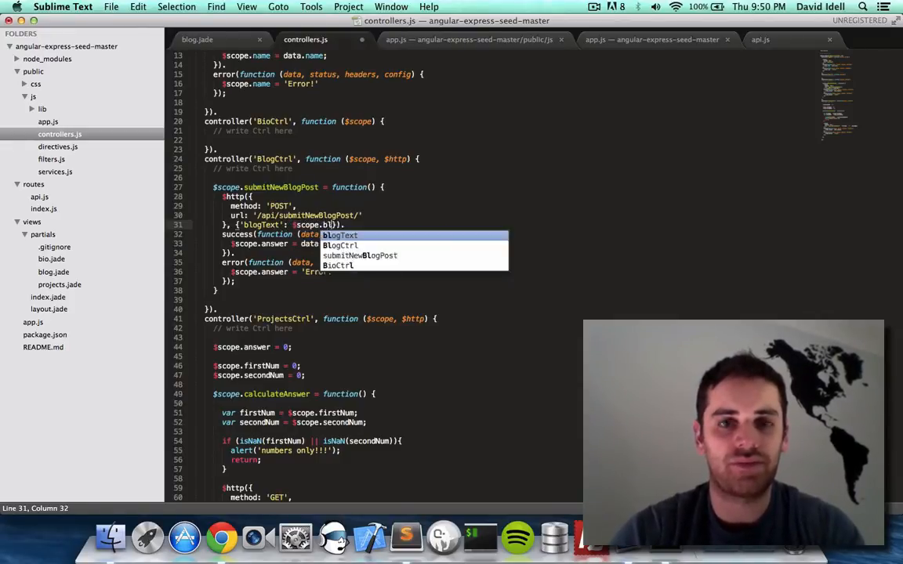
key(Tab)
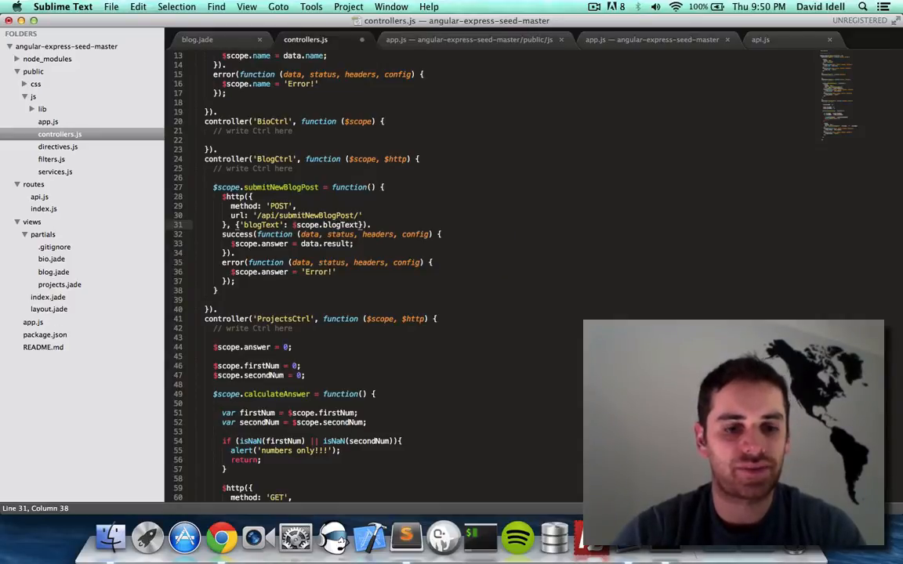
- Make the success and error handlers alert 'post successful' and 'post failed'
key(cmd+s)
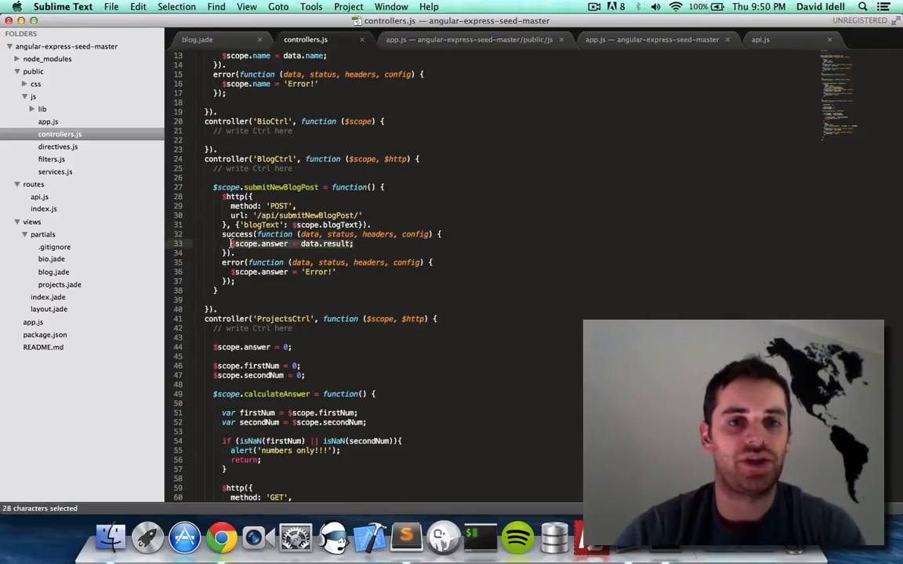
text(alert)
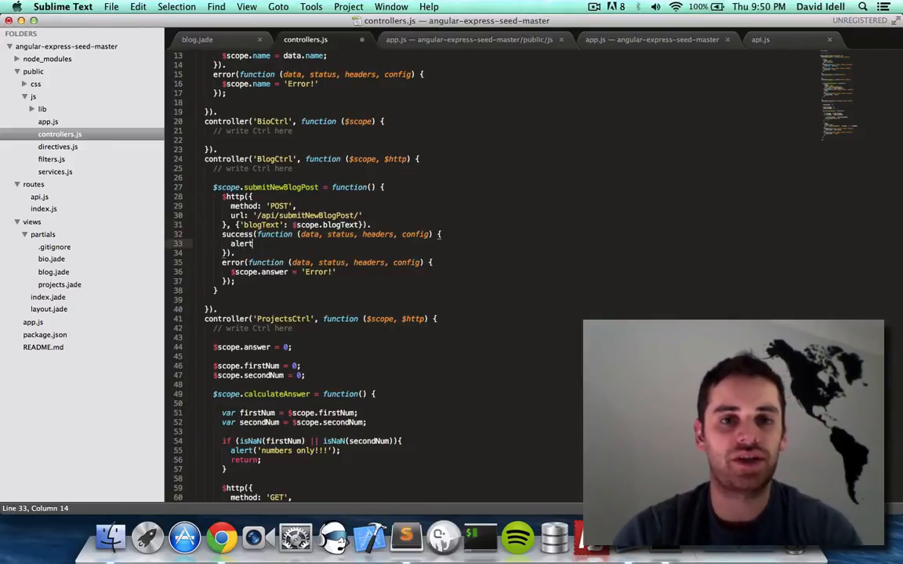
text(post success'))
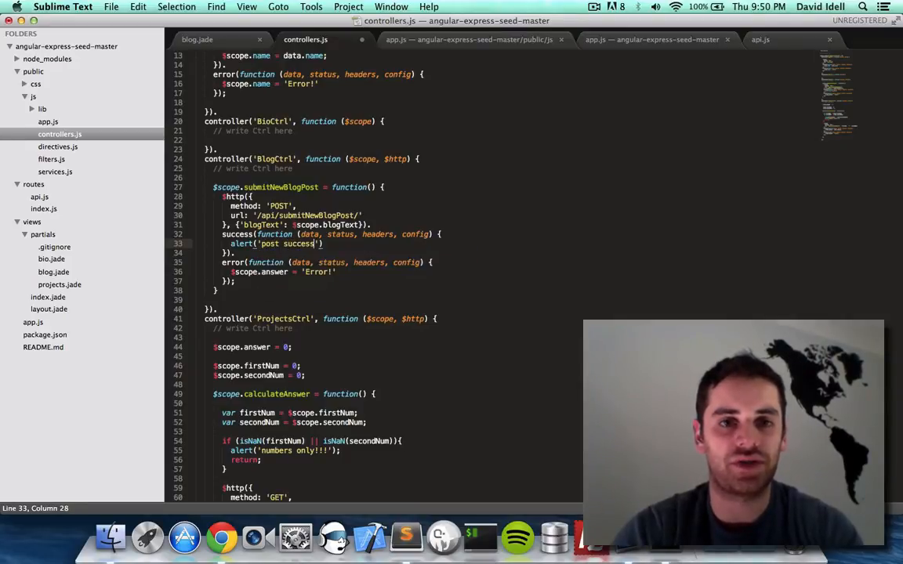
text(ful)
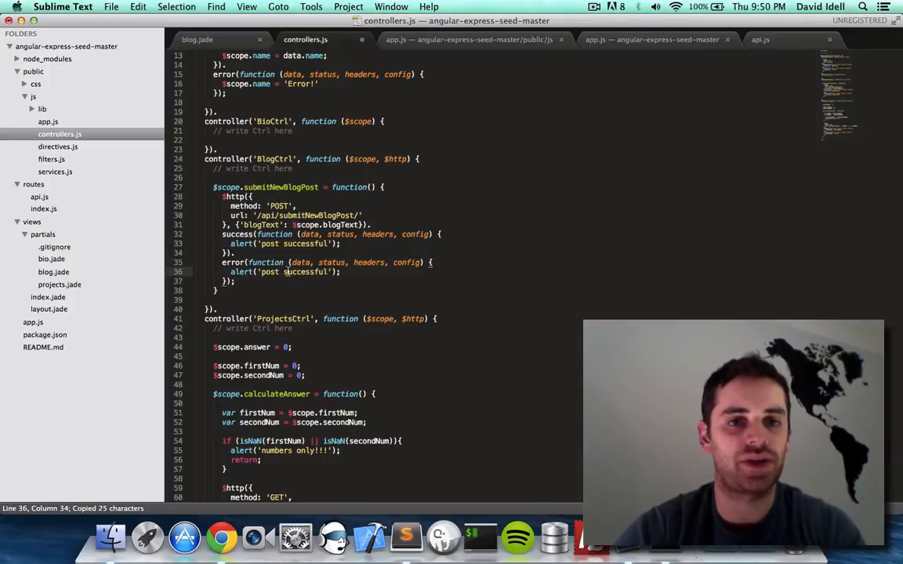
text(failed)
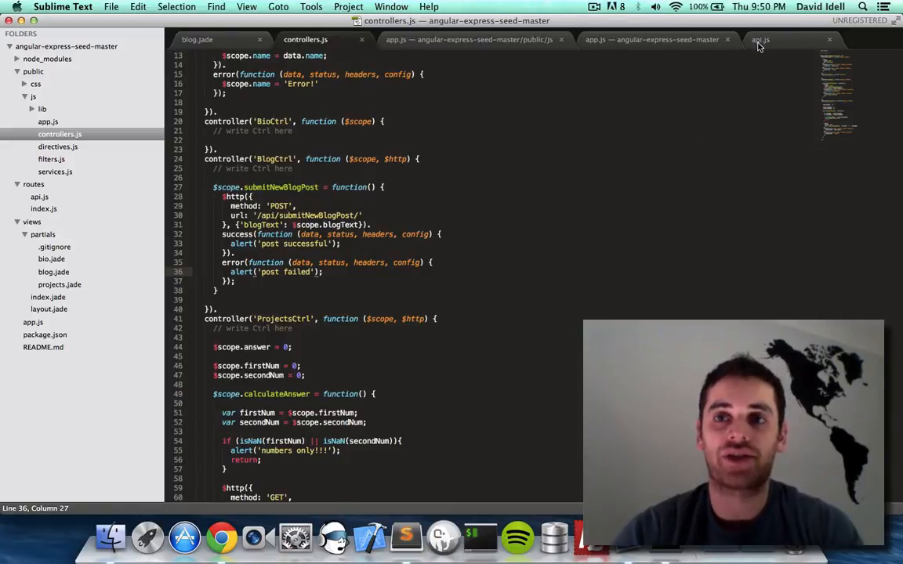
- Add app.post('/api/submitNewBlogPost', api.submitNewBlogPost) to the server's app.js routes
click(760, 39)
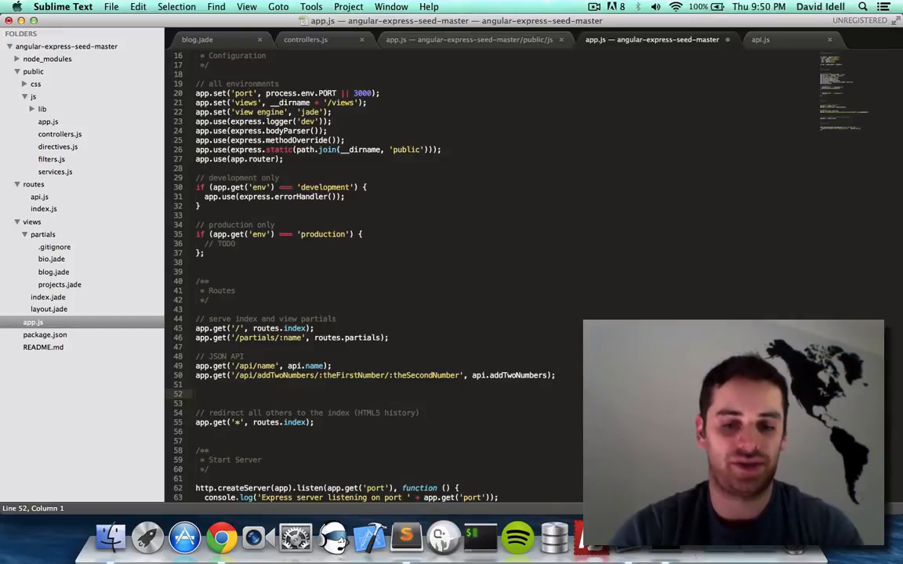
text(app)
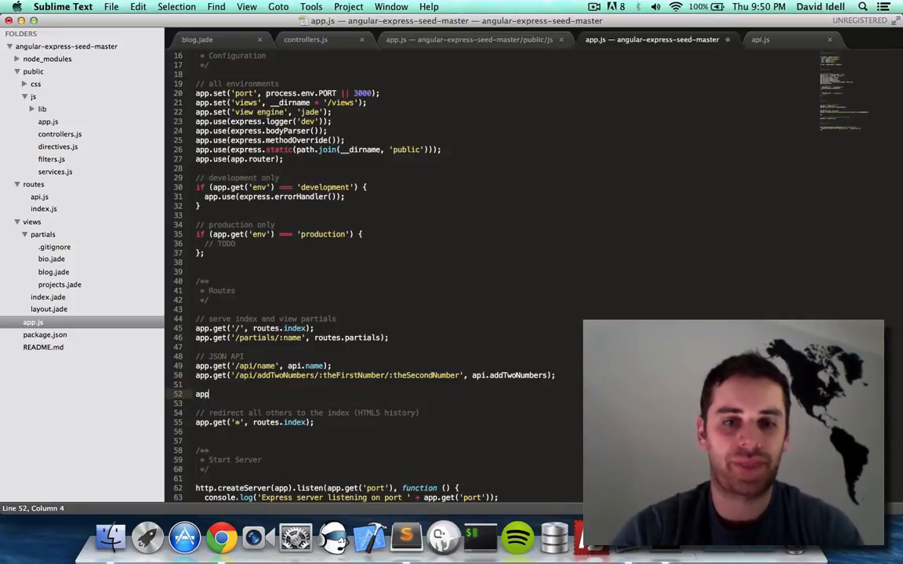
text(.post)
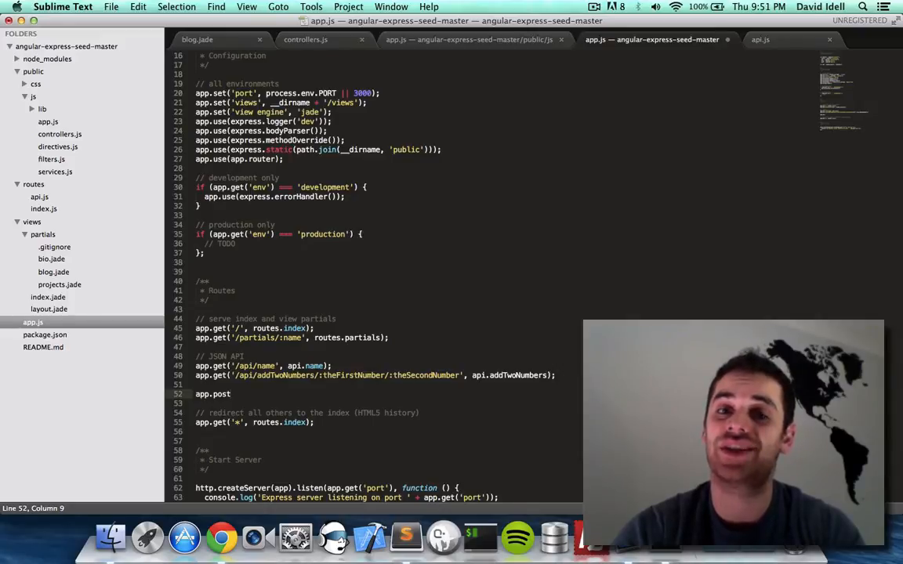
text(())
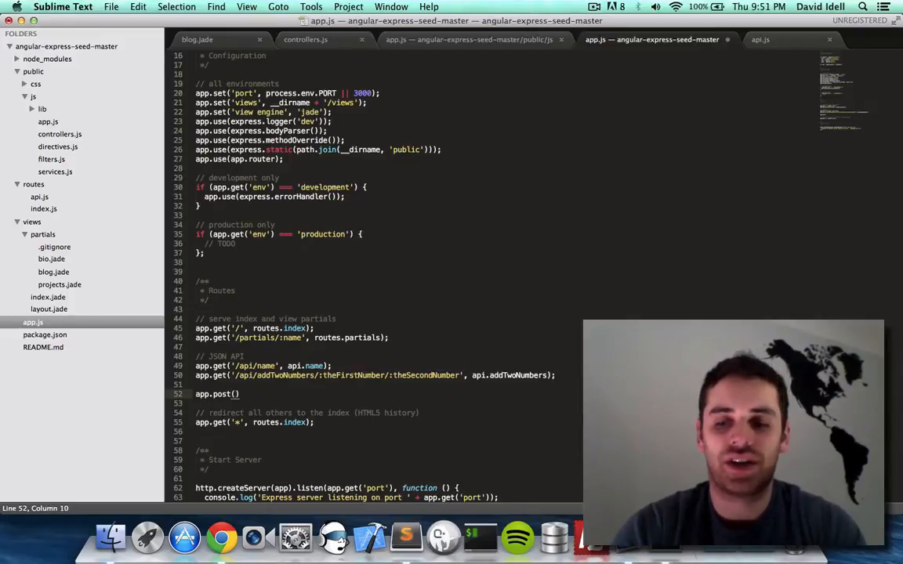
text(/api/')
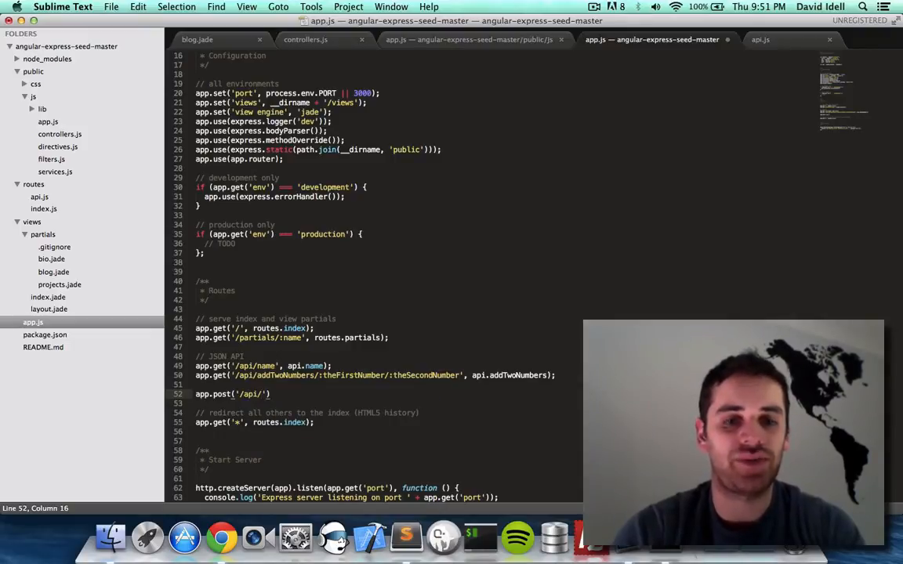
text(submitNewBlogPost)
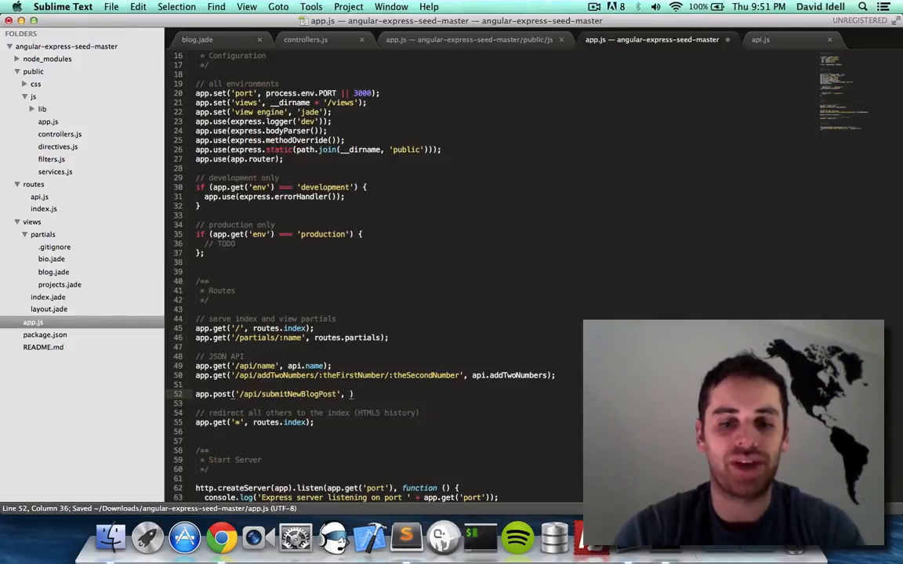
text(api.su)
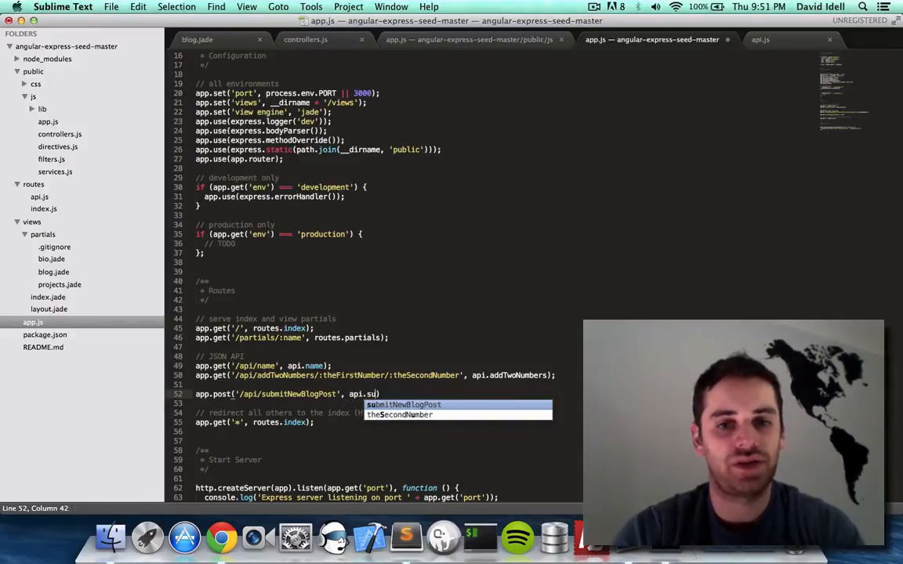
key(tab)
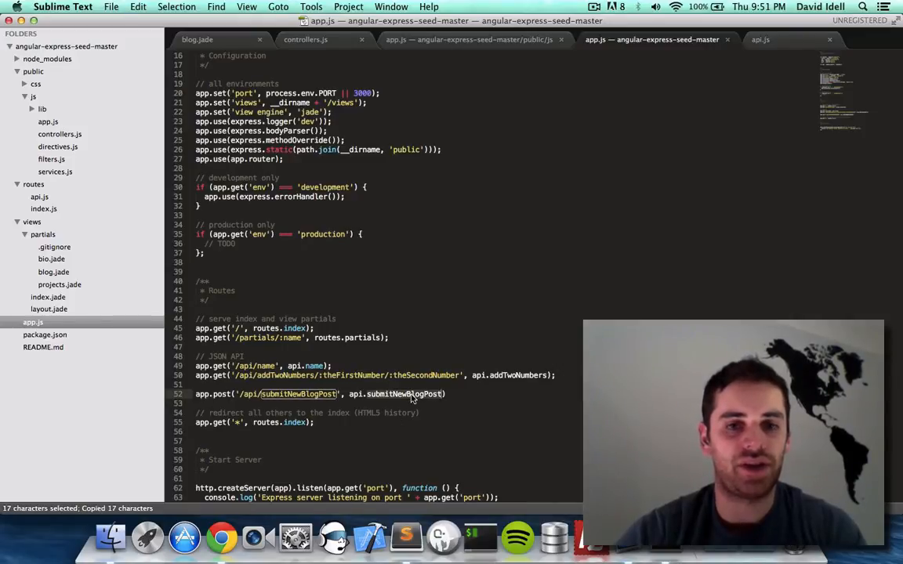
- Define exports.submitNewBlogPost(req, res) returning res.json({}) in api.js and save
click(760, 39)
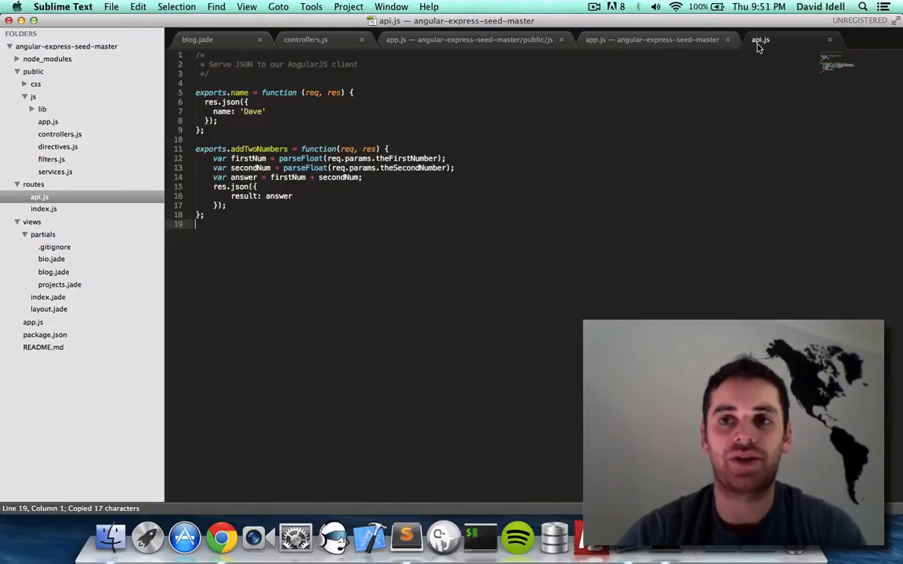
text(e)
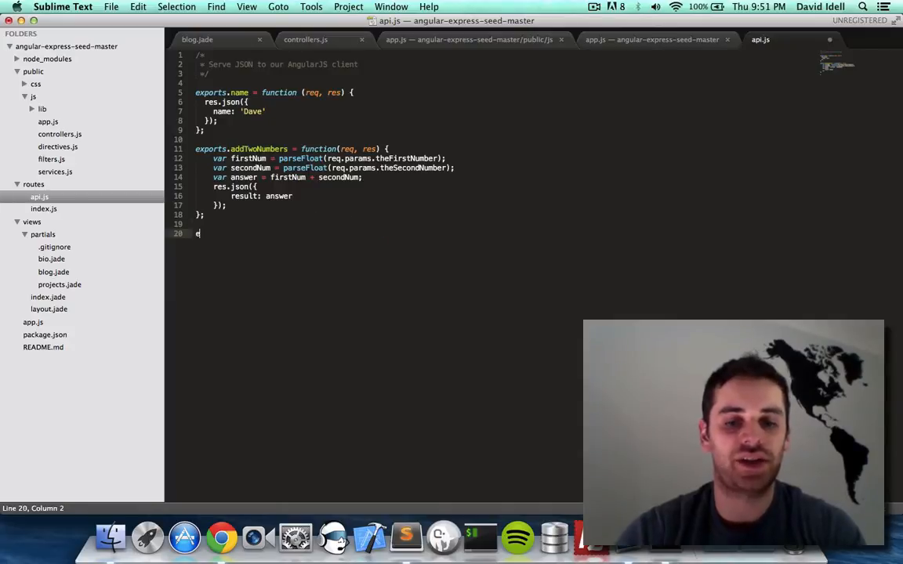
text(exports.submitNewBlogPost = function(req)
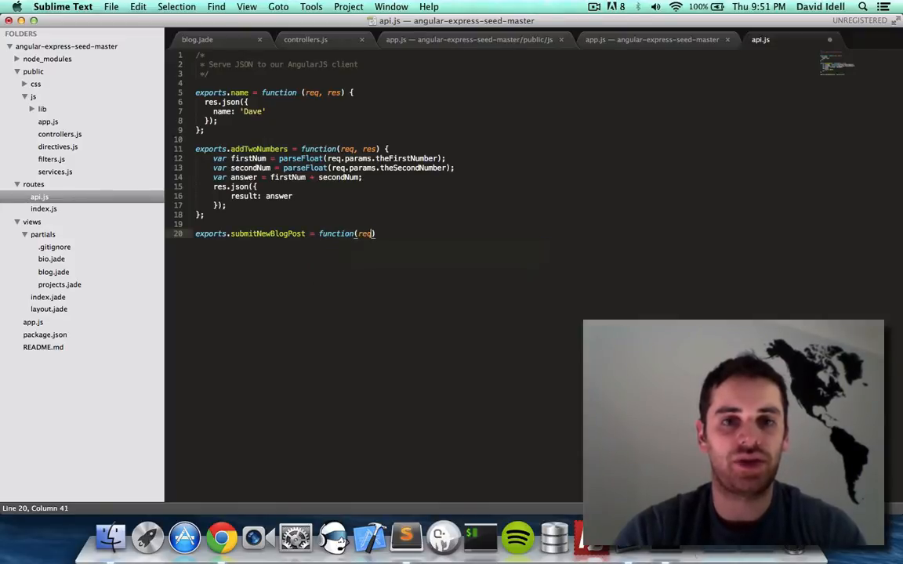
text(, res)
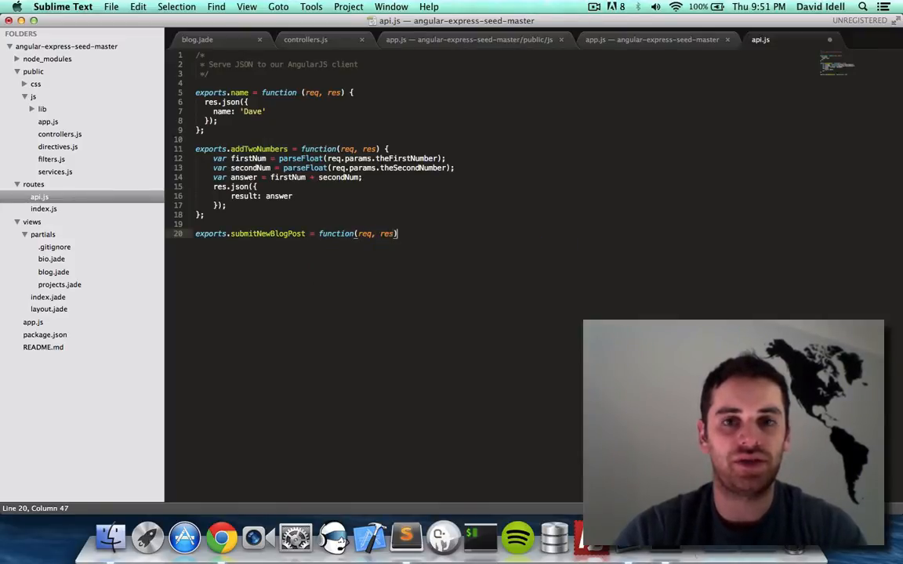
text({)
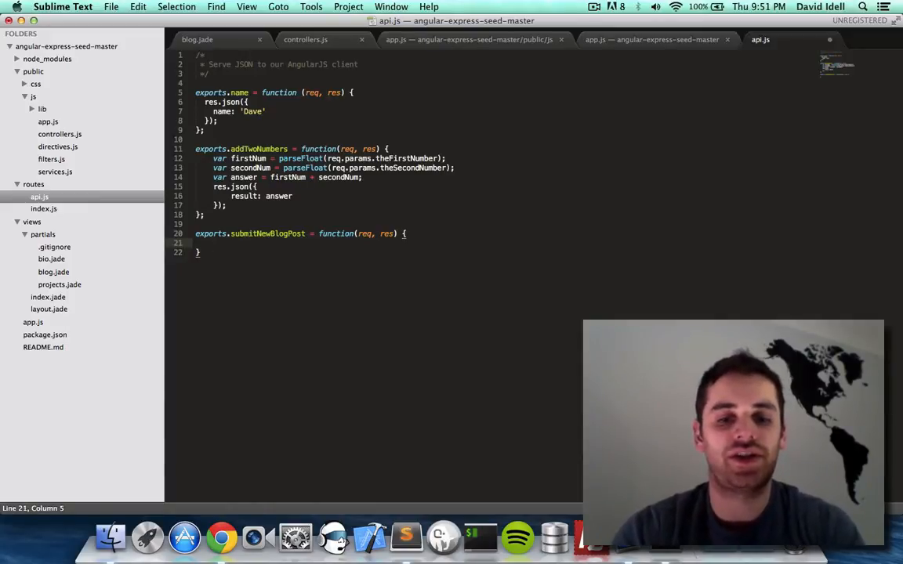
text(res)
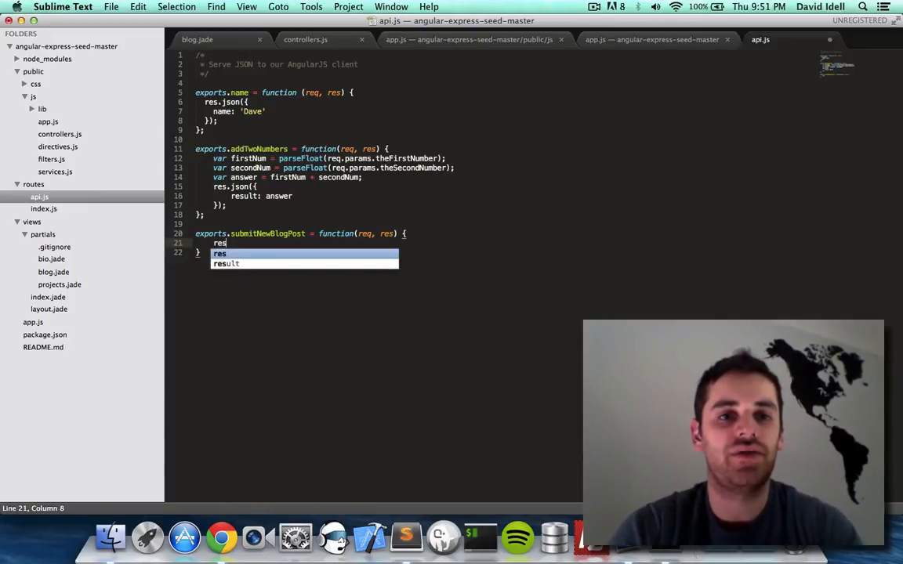
text(.json()
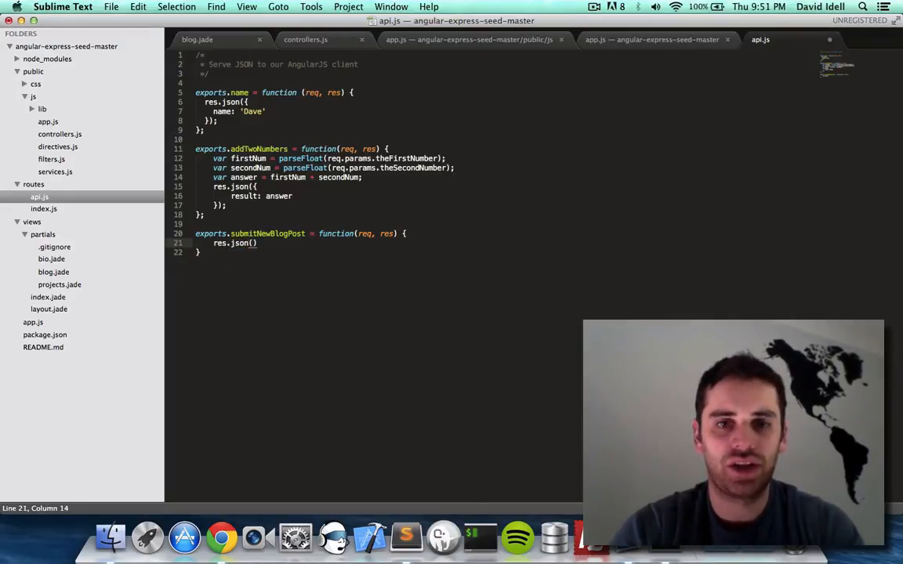
text({});)
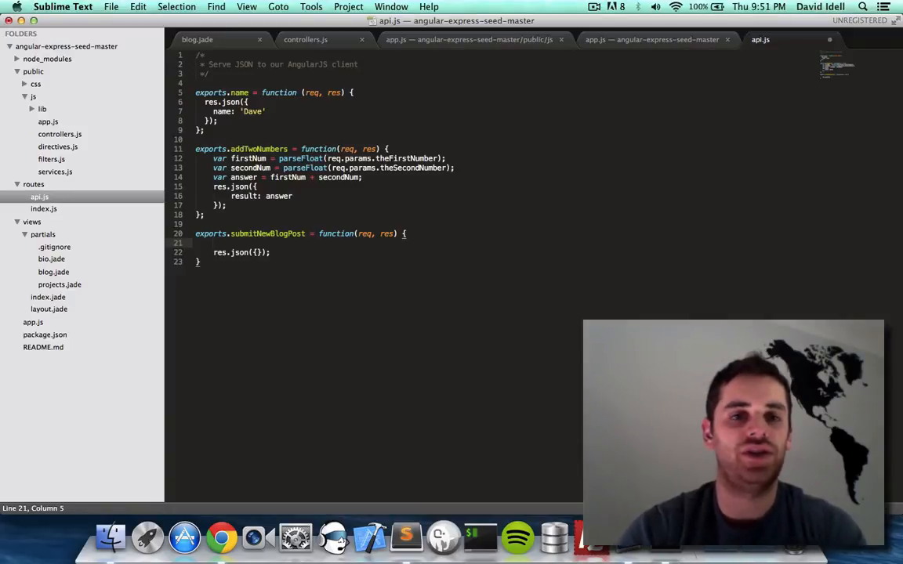
key(cmd+s)
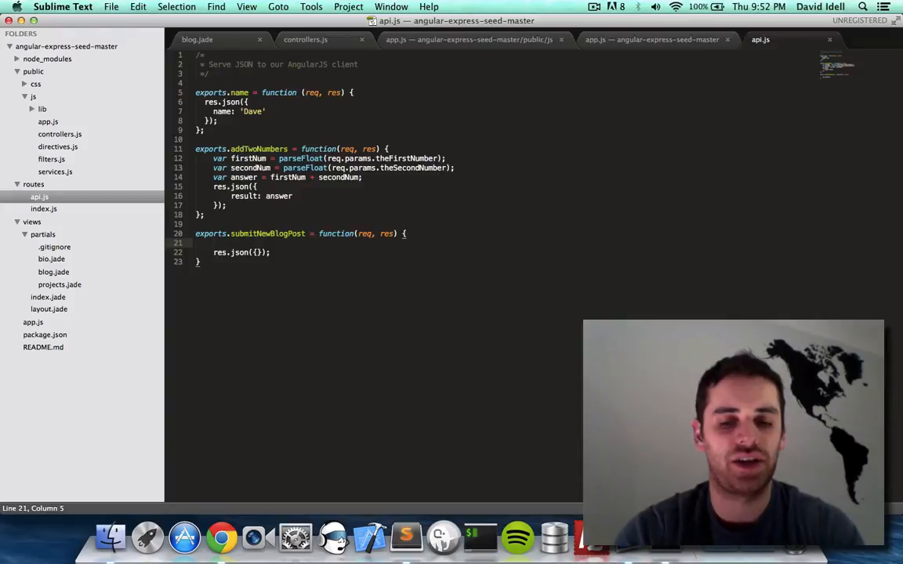
- Log 'received a blog post!!!' in the handler with console.log and save
text(conso)
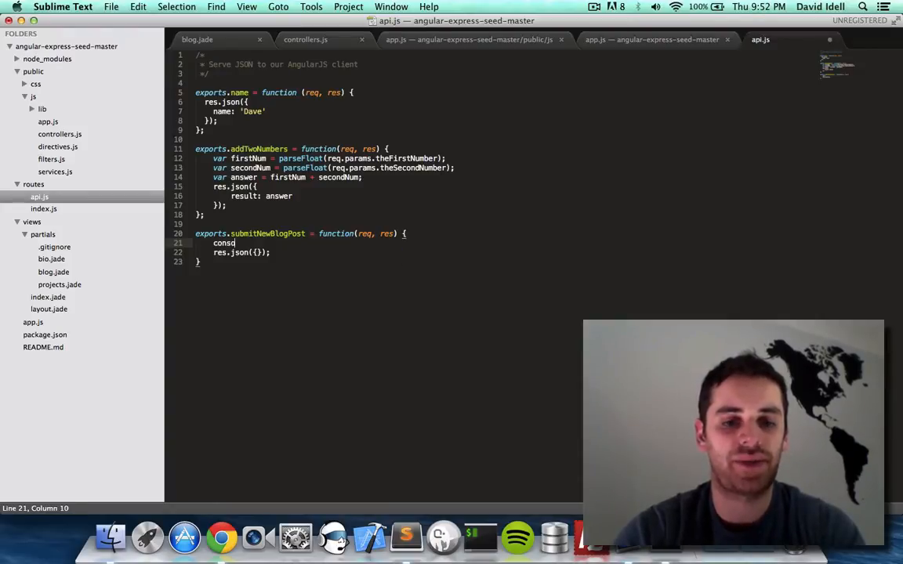
text(le.log())
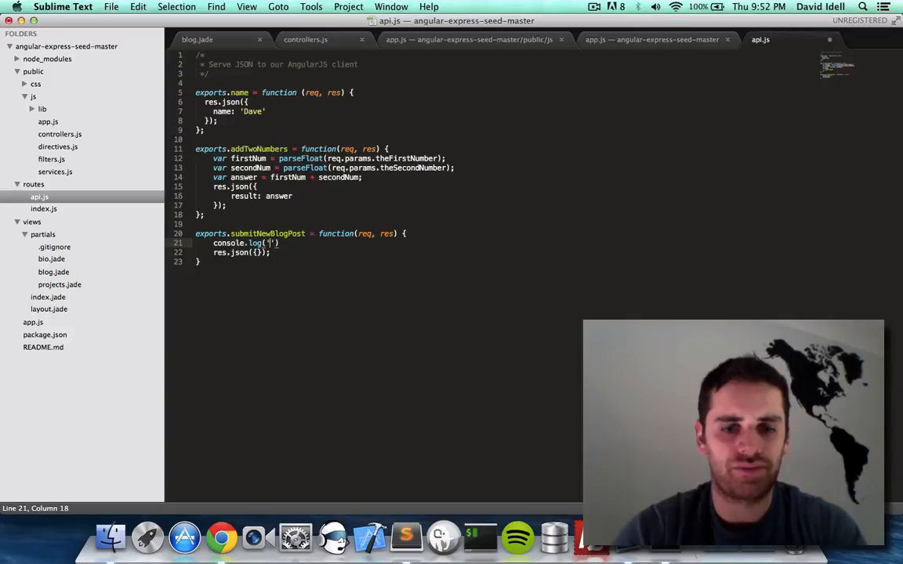
text(received d)
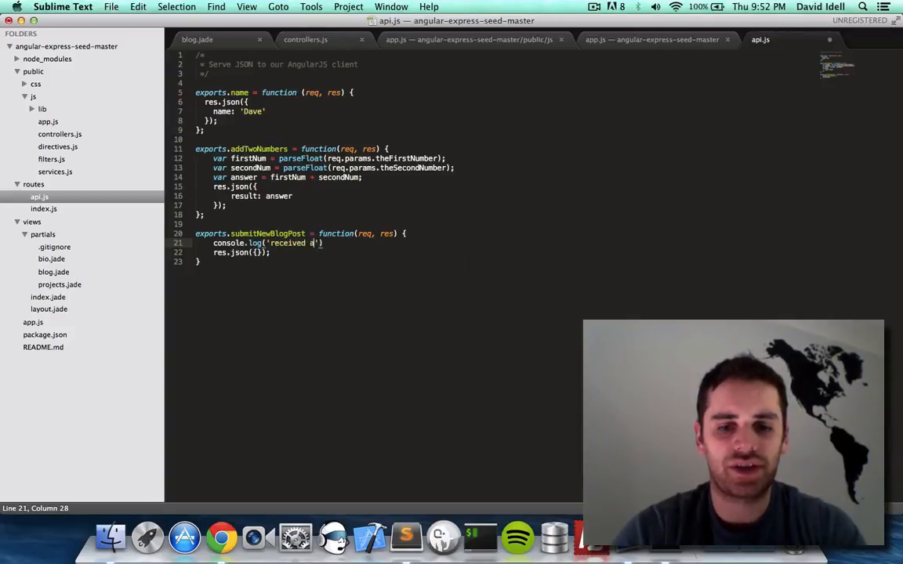
text(blog post)
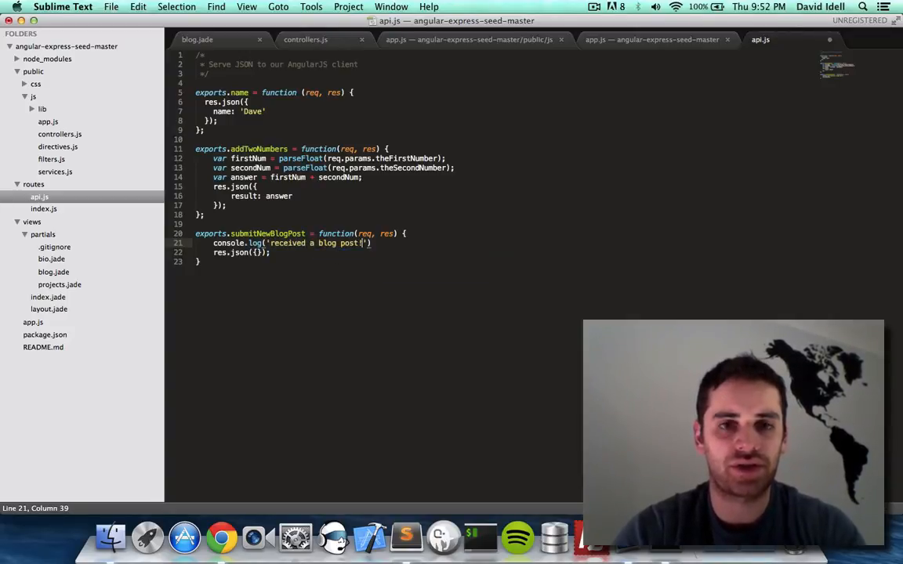
text(!!!)
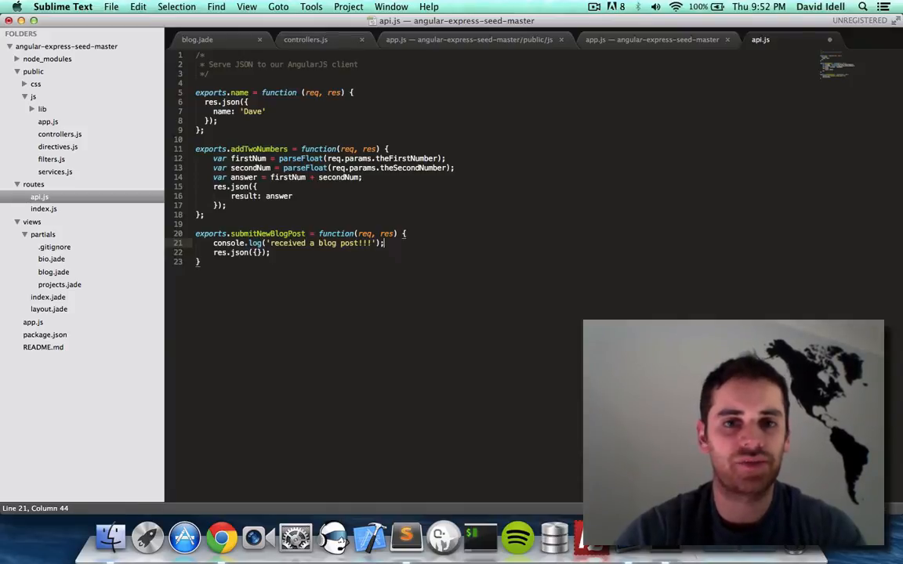
key(cmd+s)
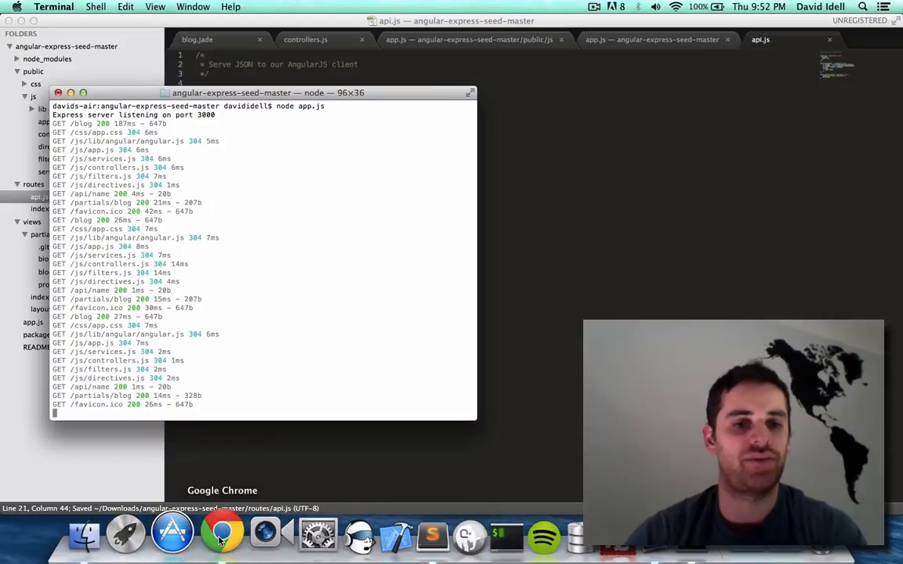
- Submit a test blog post, dismiss the 'post successful' alert, and check the server log
click(222, 535)
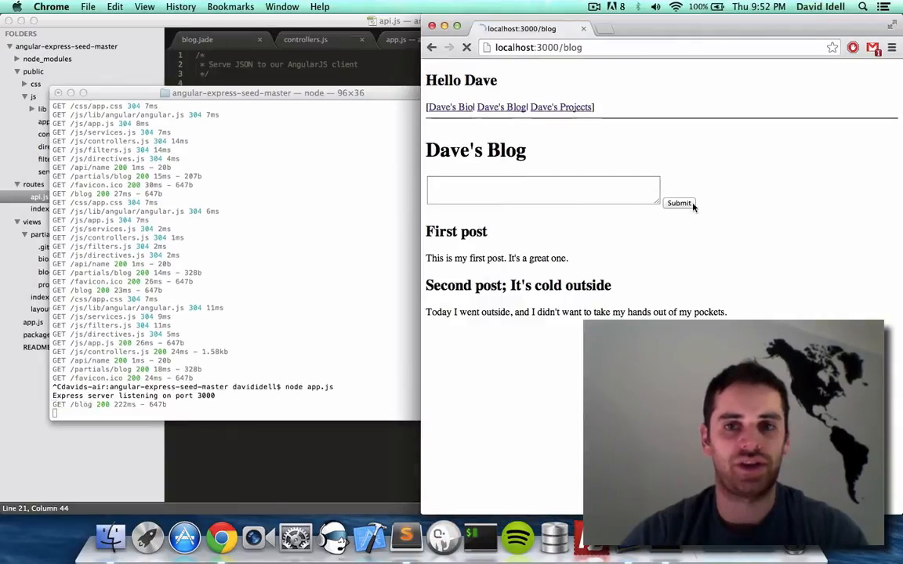
text(test post #1)
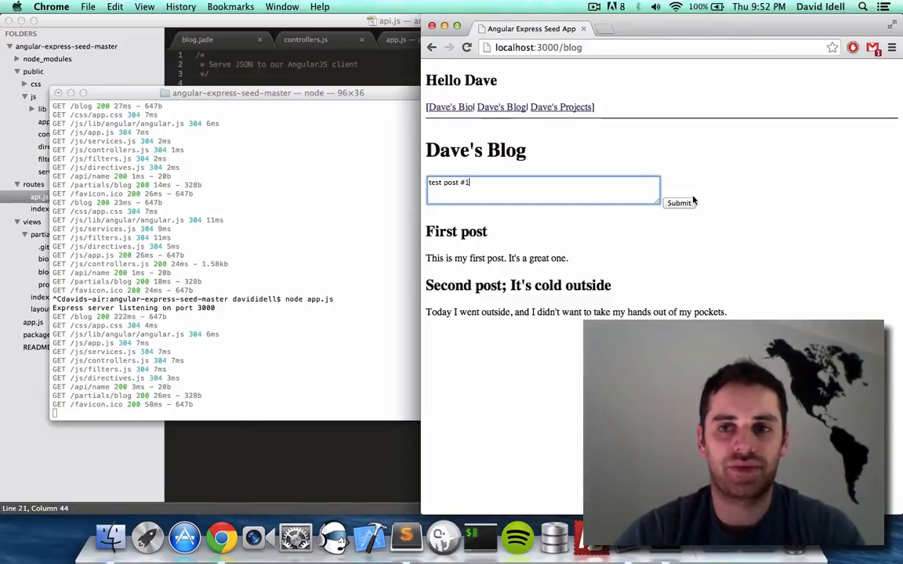
click(678, 203)
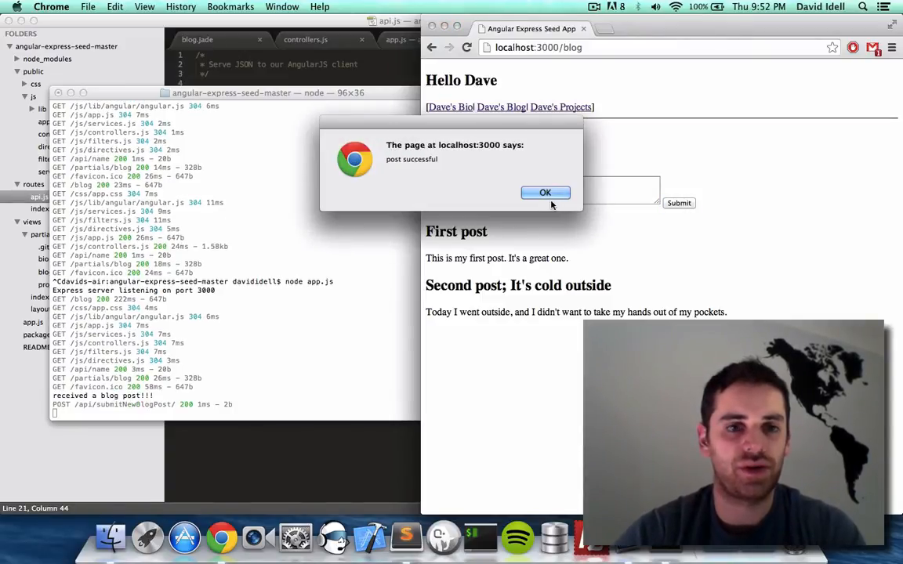
click(545, 193)
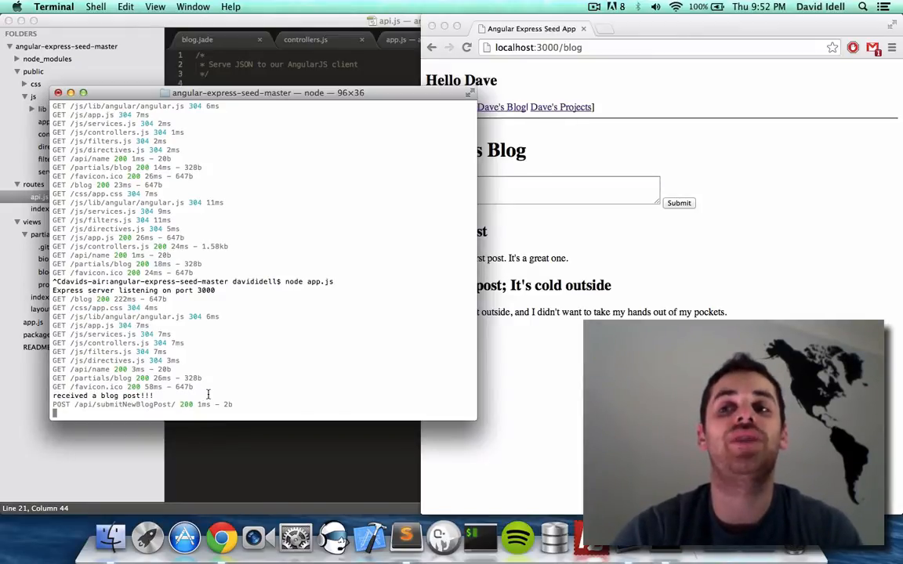
click(185, 537)
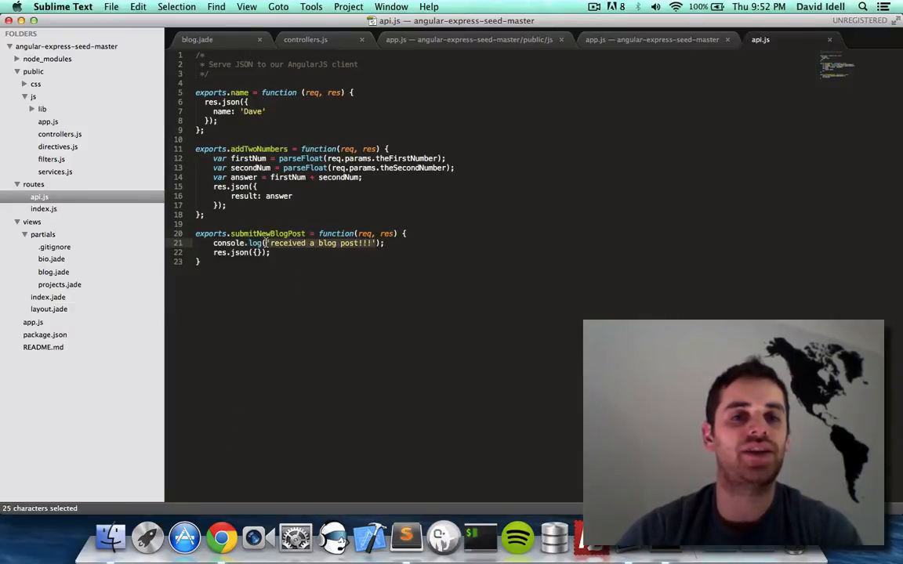
- Replace the fixed console.log message in api.js with req.body.blogText
text(rd)
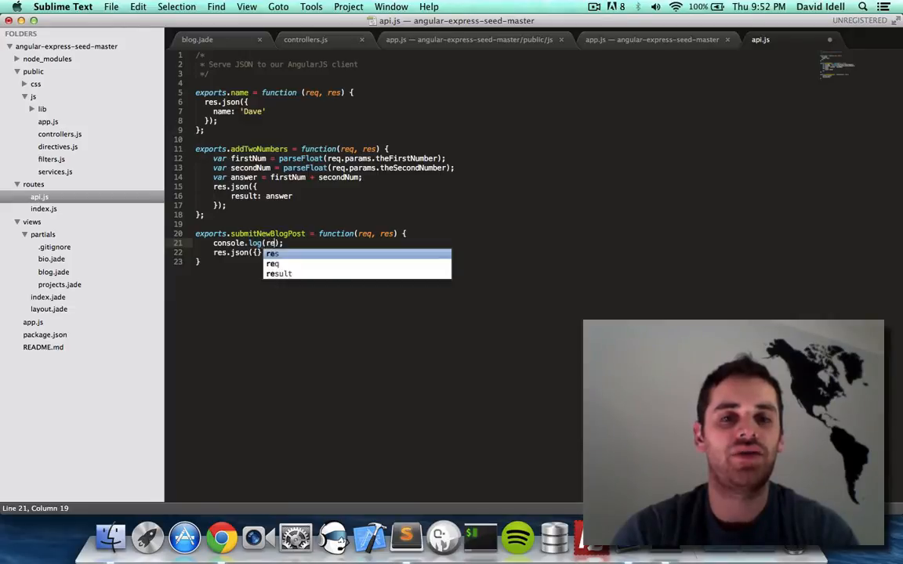
text(eq.body)
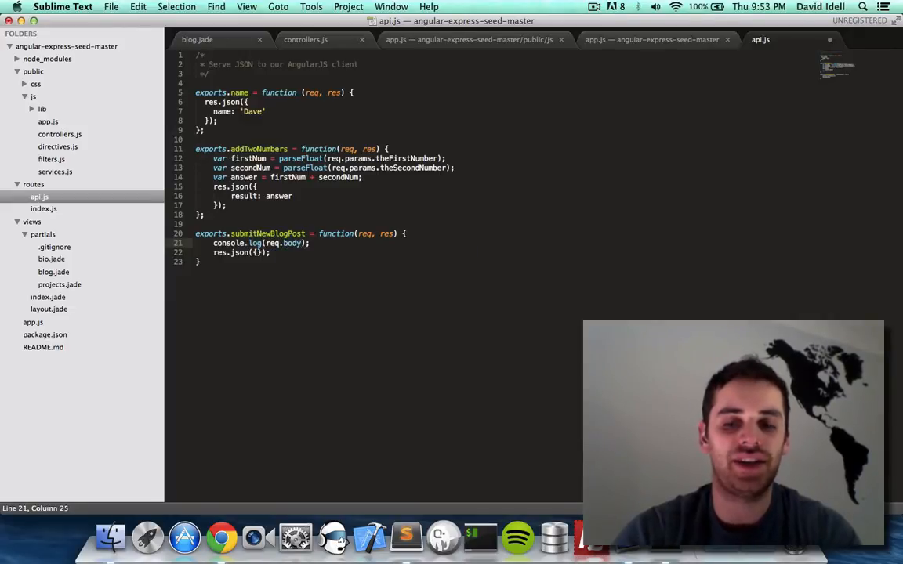
text(.blog)
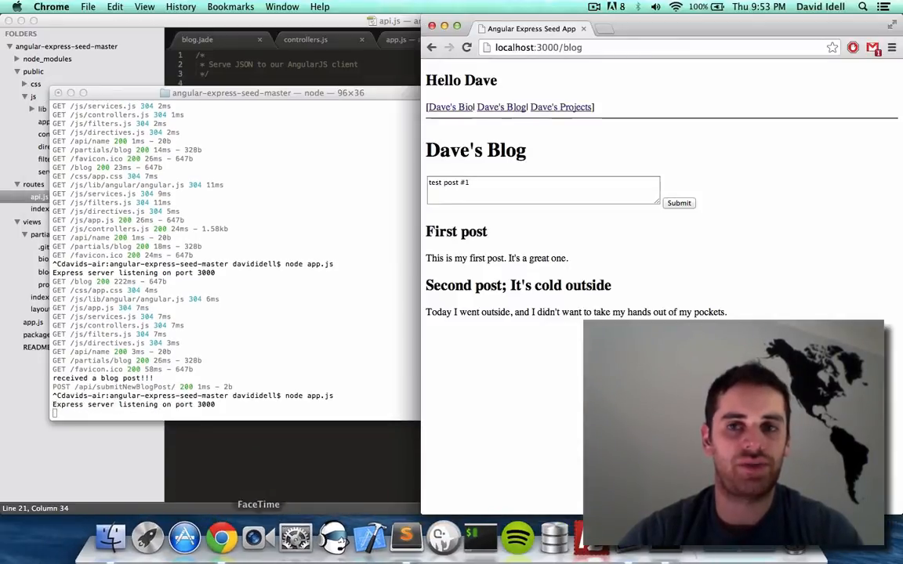
- Type 'this is my blog post!' into the blog textarea and submit it
click(679, 203)
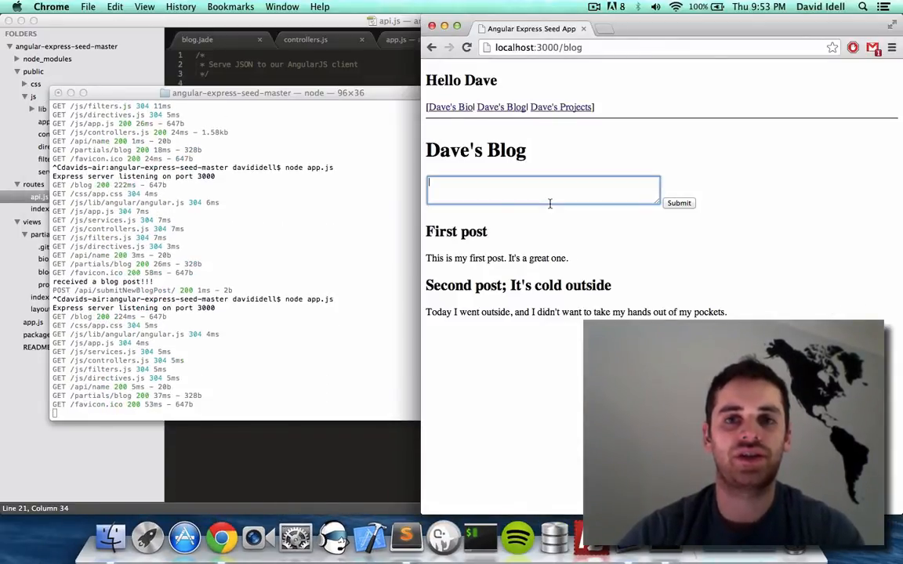
text(this is my blog post!)
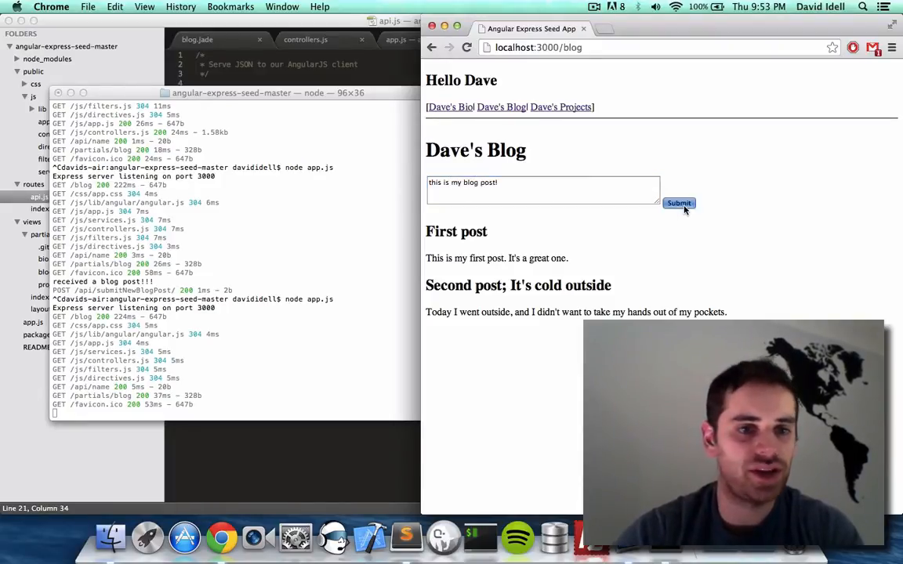
click(679, 203)
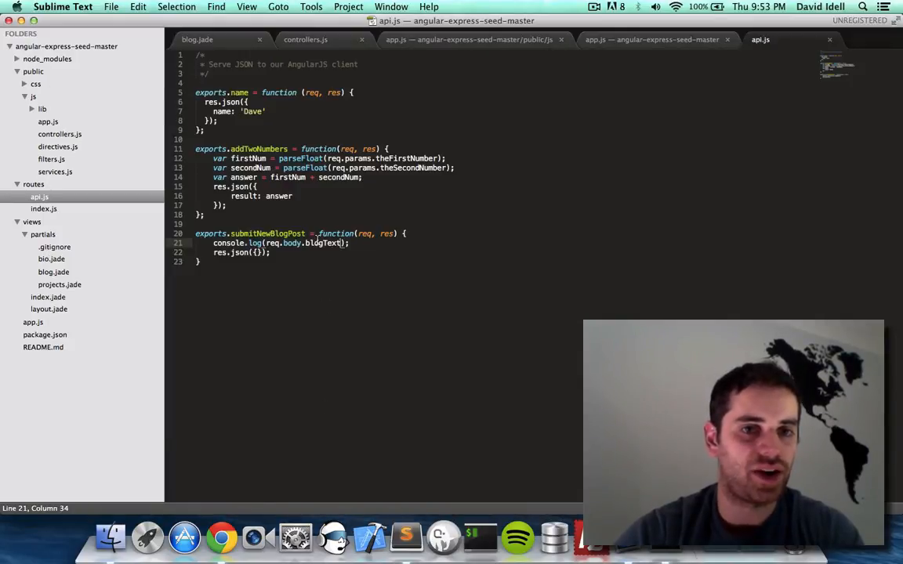
- Change the handler to console.dir and move blogText into the request's data field in controllers.js
text(dir)
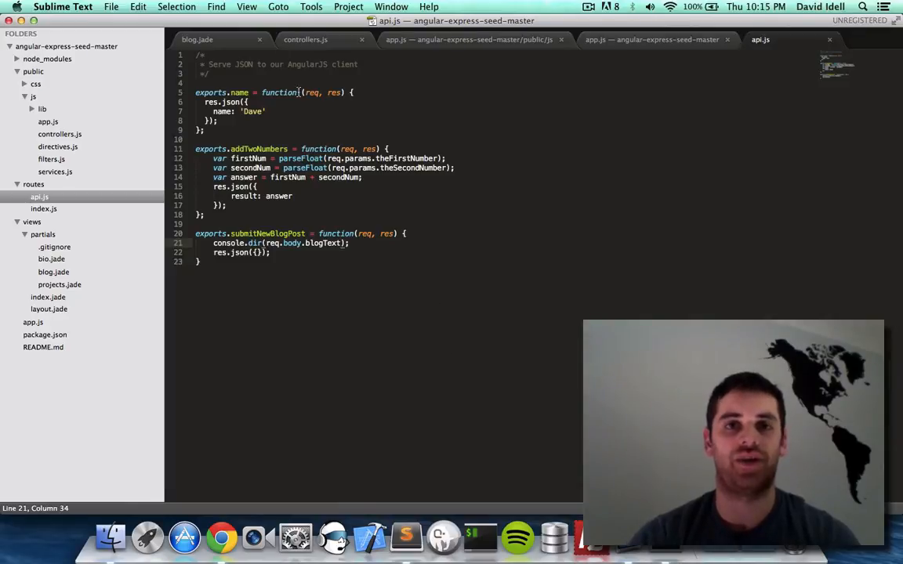
click(305, 39)
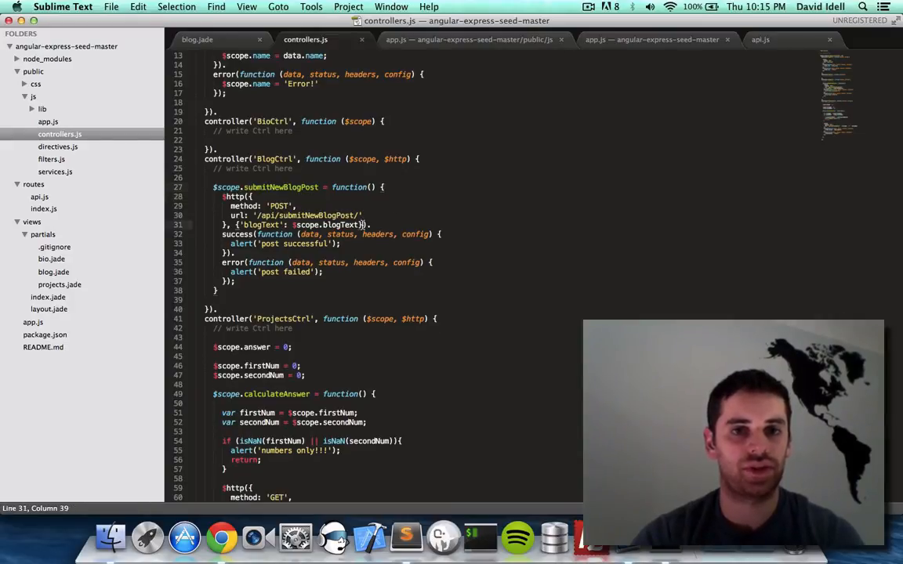
drag(235, 225, 364, 225)
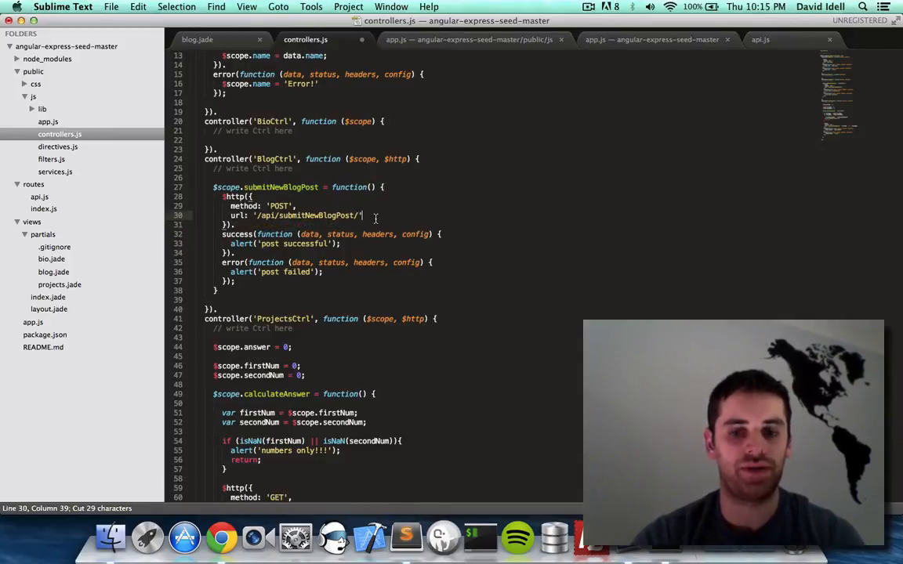
text(data: {'blogText': $scope.blogText)
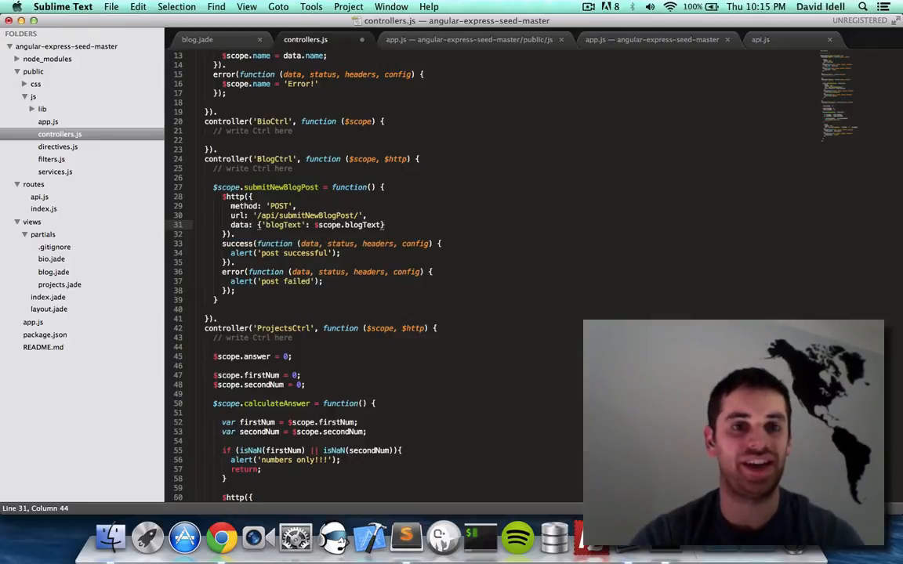
key(cmd+s)
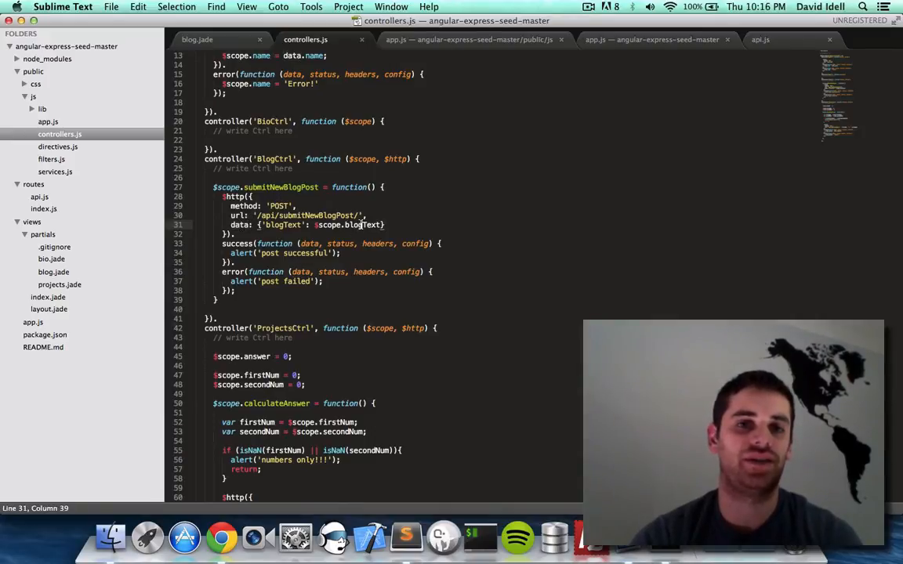
key(cmd+s)
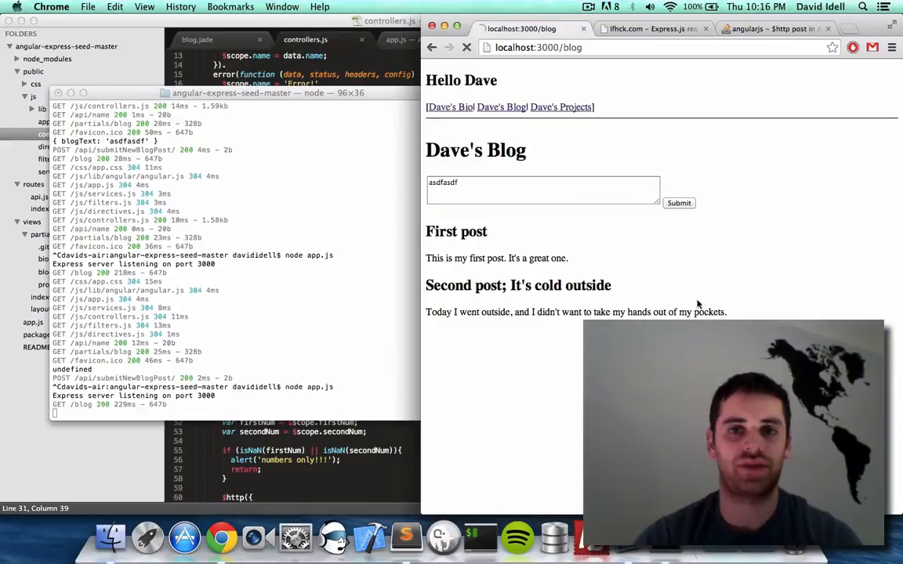
- Type 'test' into the blog text box on the reloaded page
text(test)
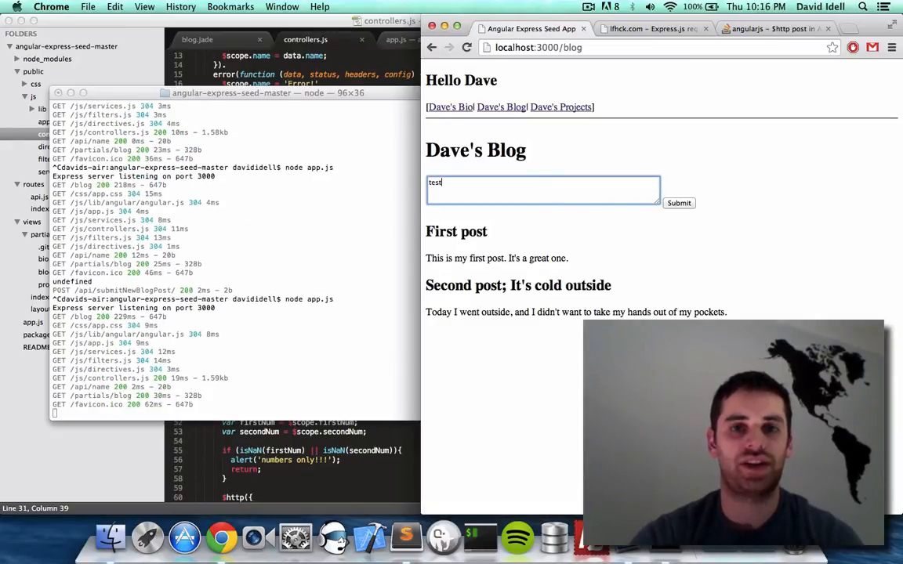